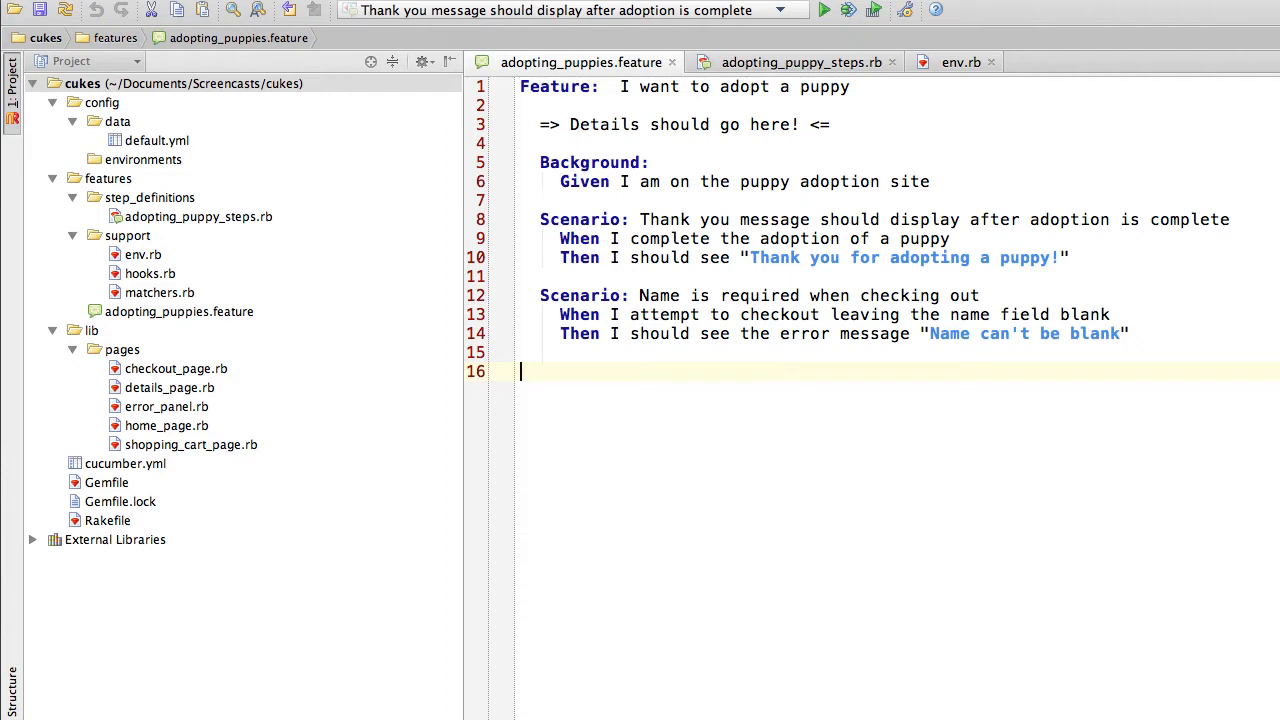
# - Switch to the adopting_puppy_steps.rb step definitions from the editor tabs
pyautogui.click(800, 62)
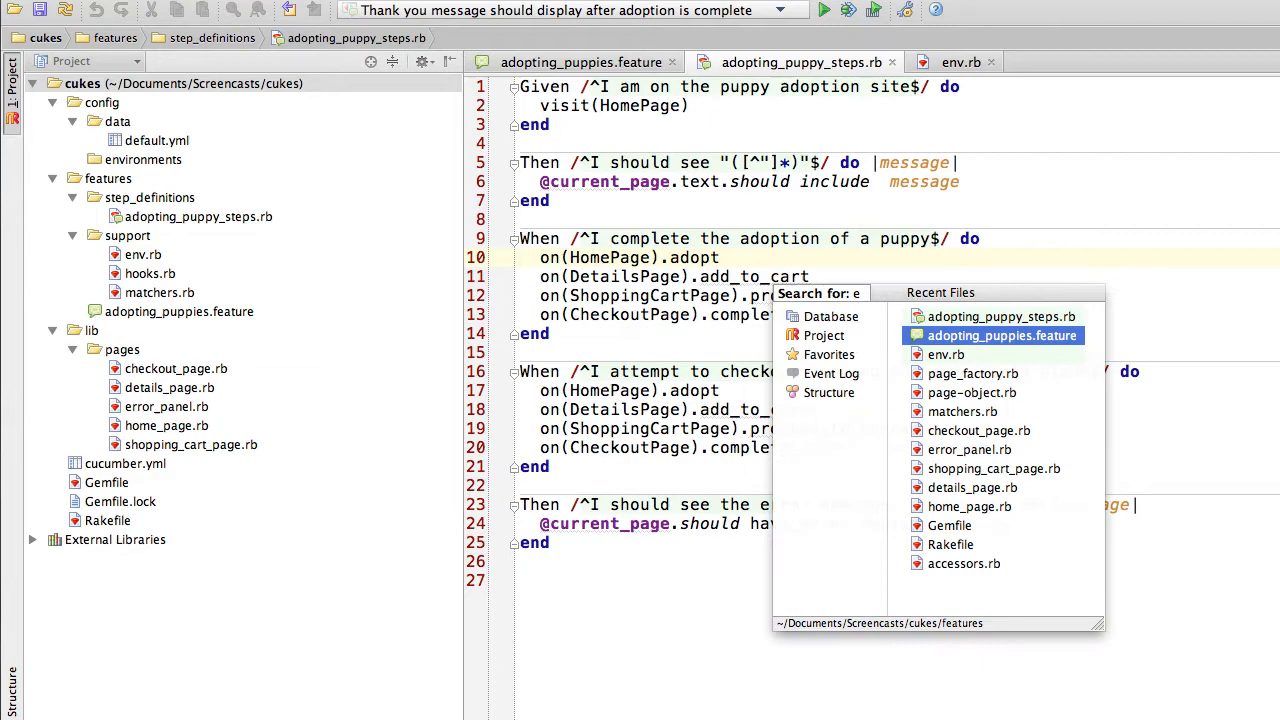
# - Dismiss Recent Files, review the chained on() page calls, then switch to env.rb
pyautogui.click(944, 354)
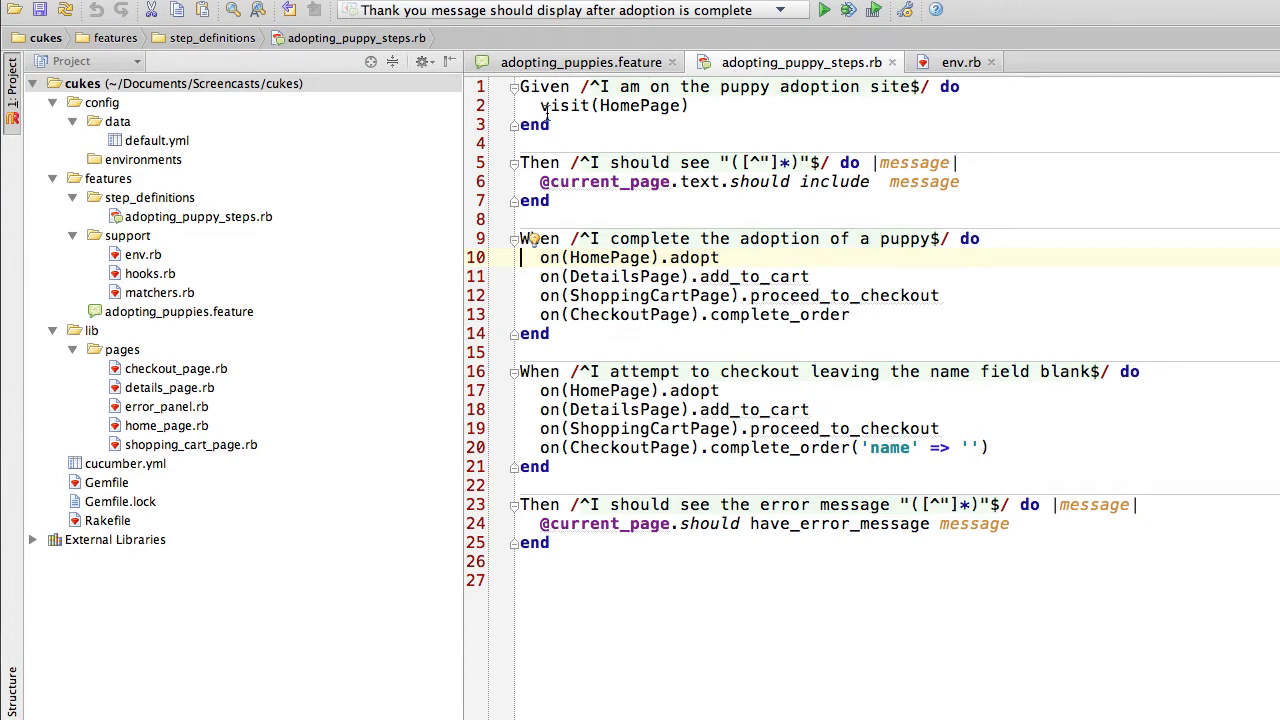
pyautogui.click(556, 106)
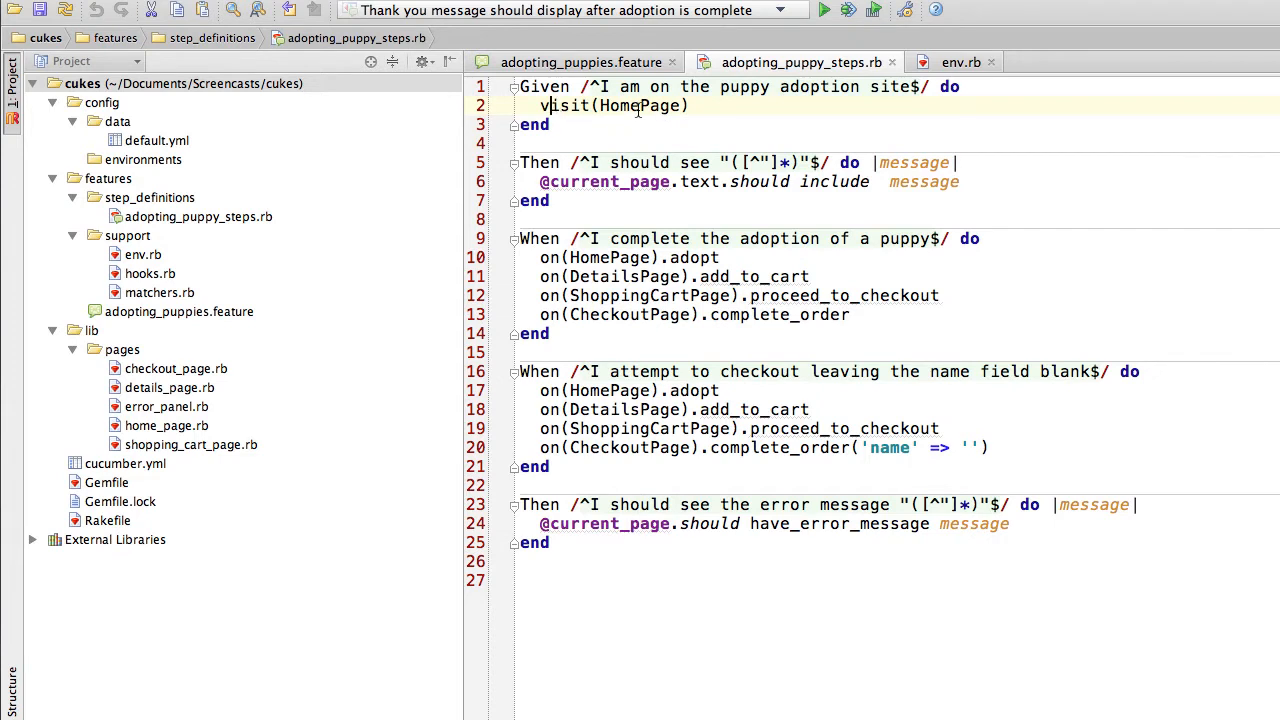
pyautogui.click(644, 106)
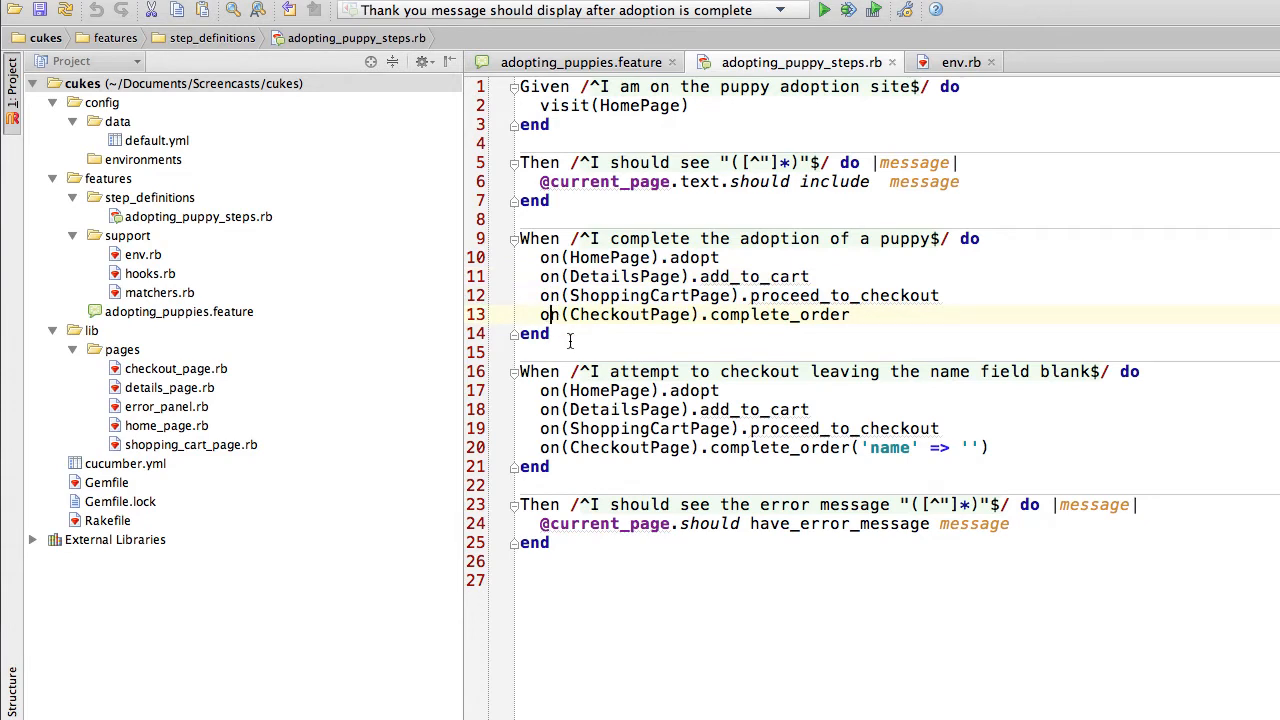
pyautogui.click(524, 256)
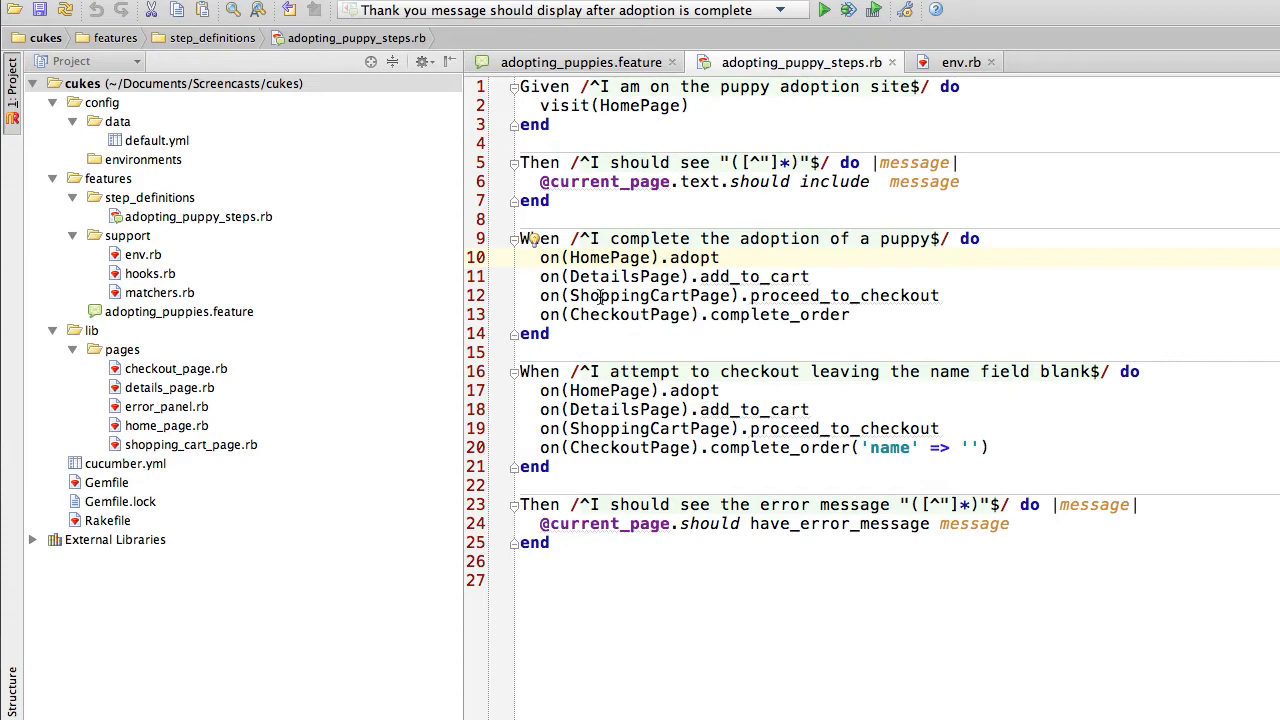
pyautogui.click(960, 62)
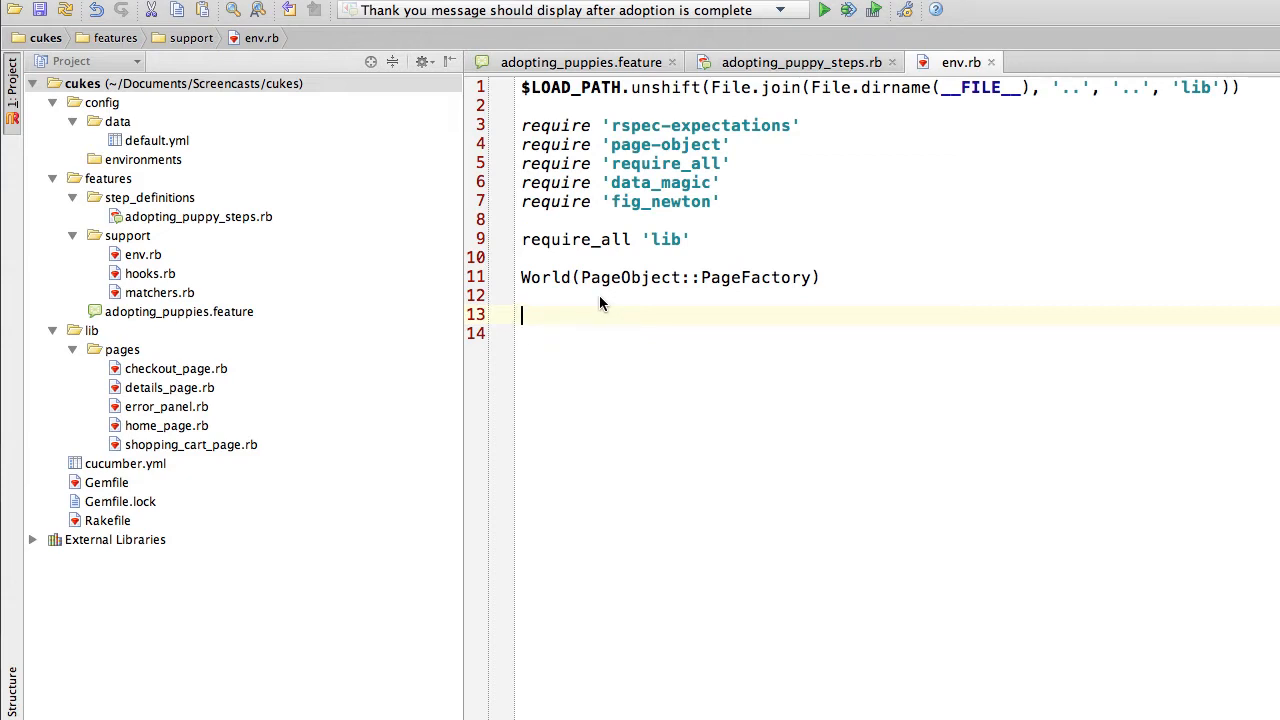
# - Begin PageObject::PageFactory.routes with a :default key below the World line
pyautogui.write('PageObject')
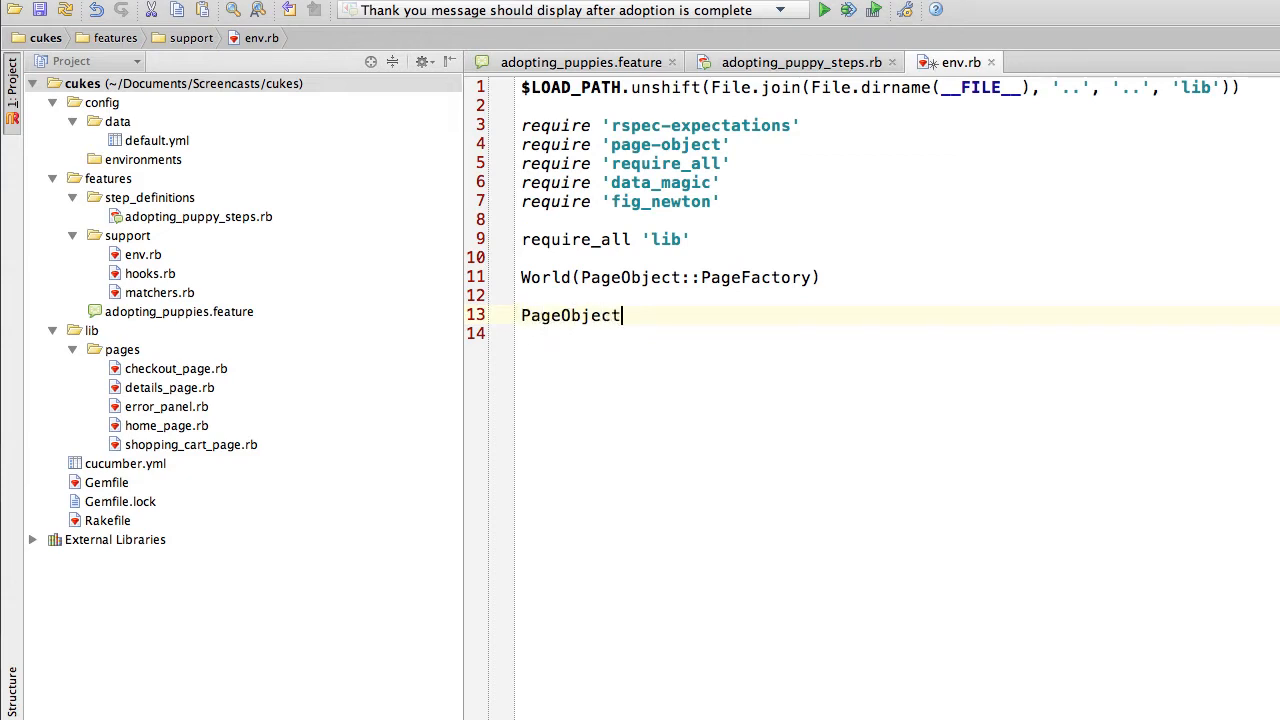
pyautogui.write('::PageFac')
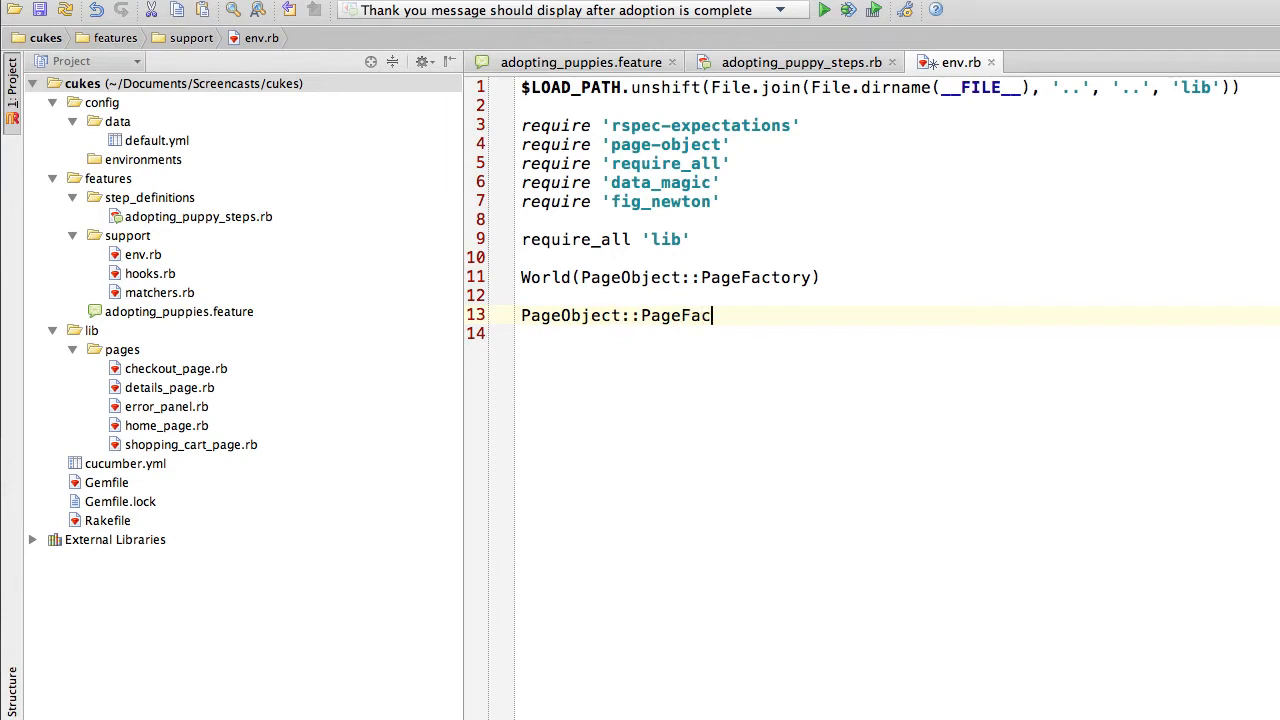
pyautogui.write('tory')
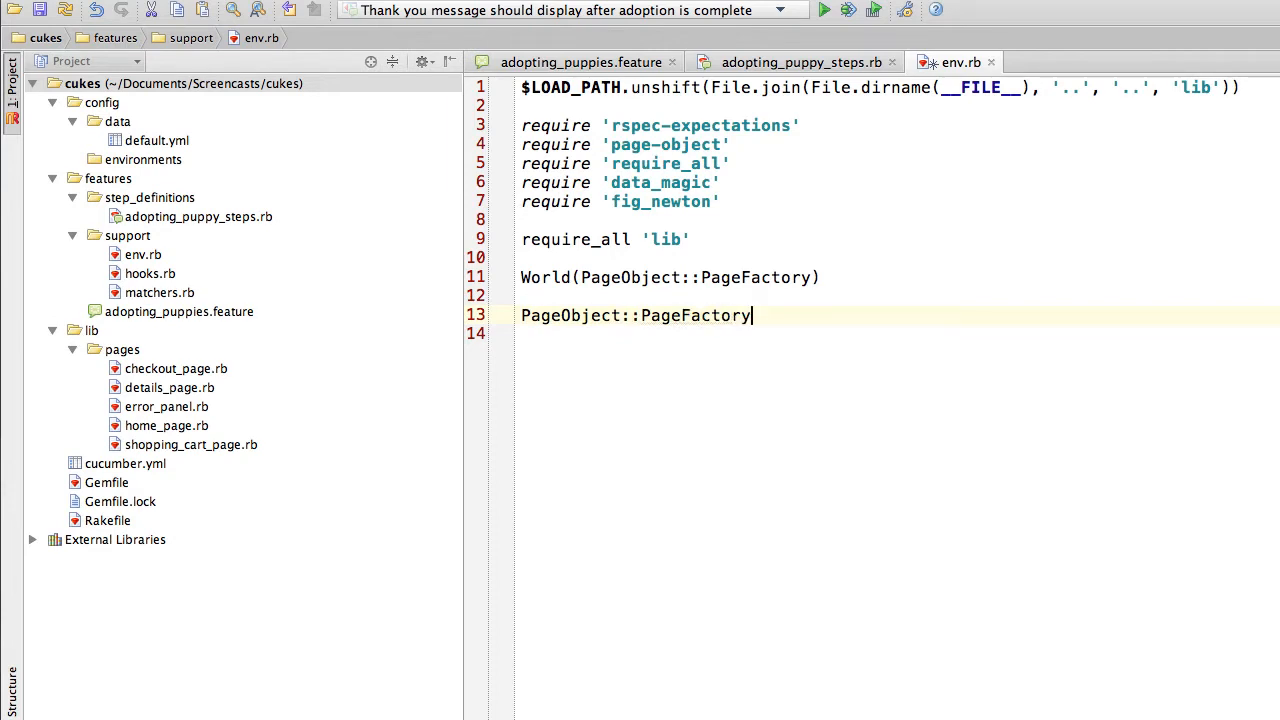
pyautogui.write('.routes = {')
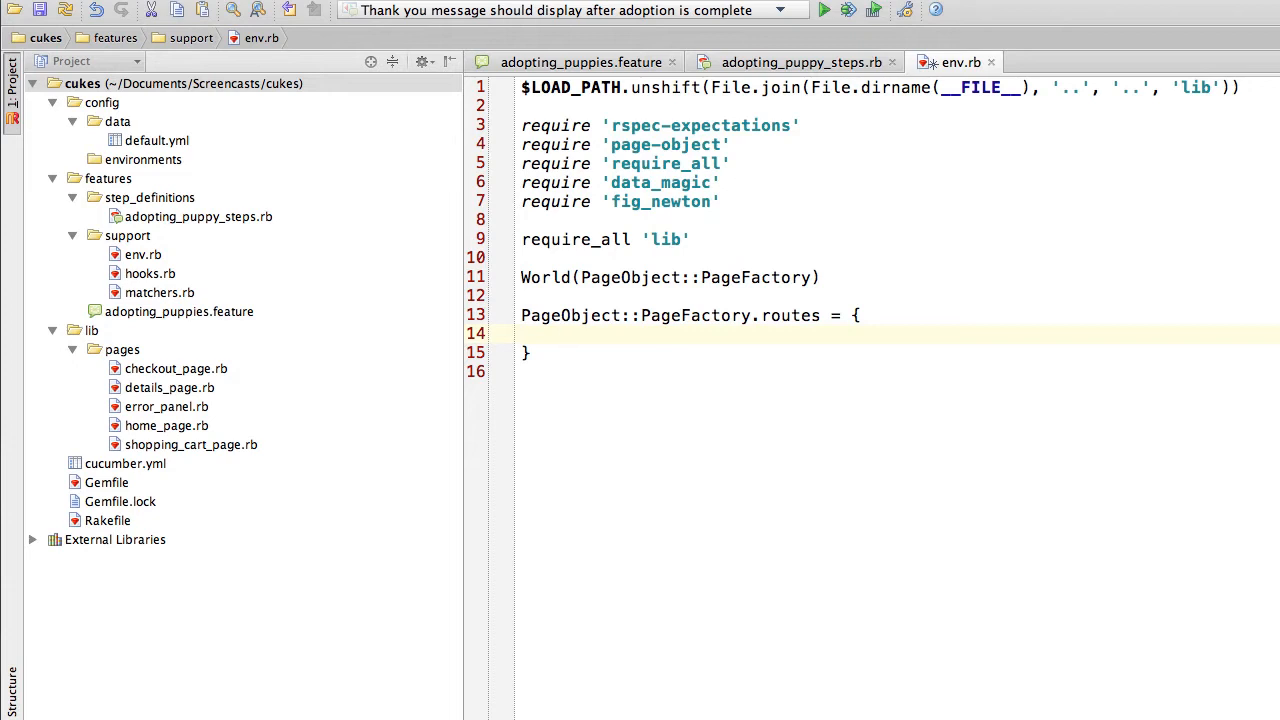
pyautogui.write(':default')
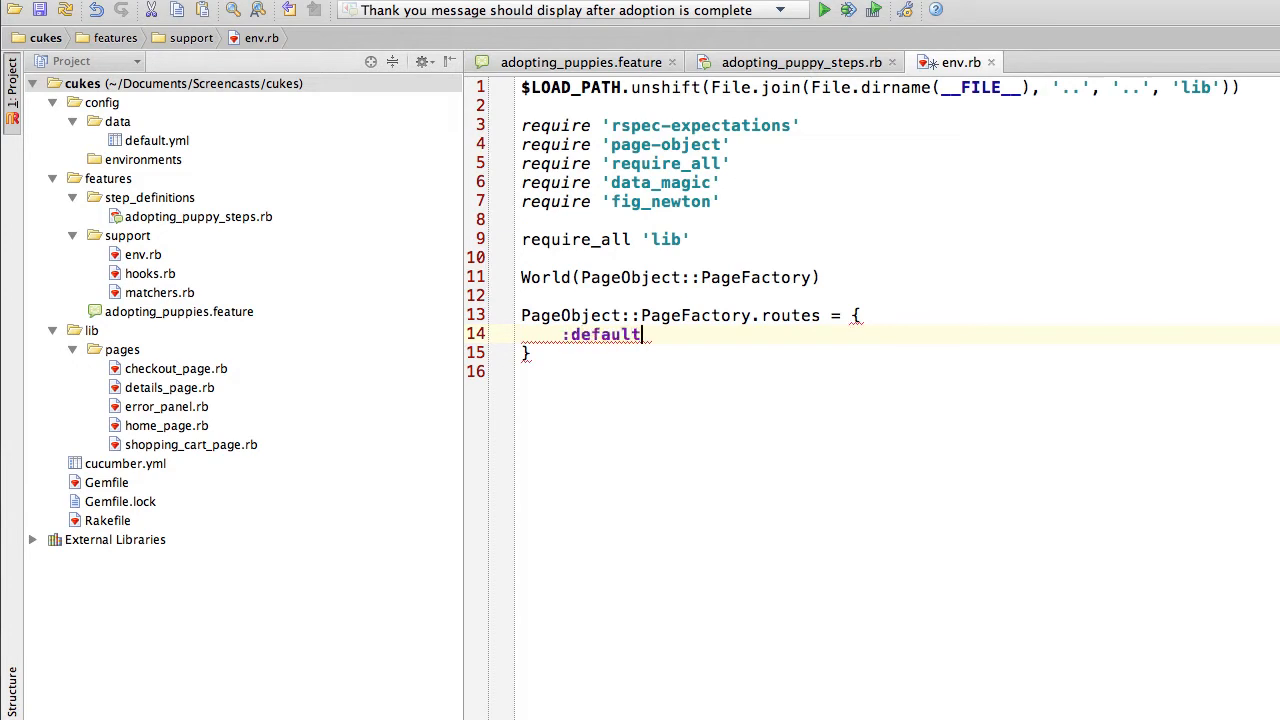
pyautogui.write('=')
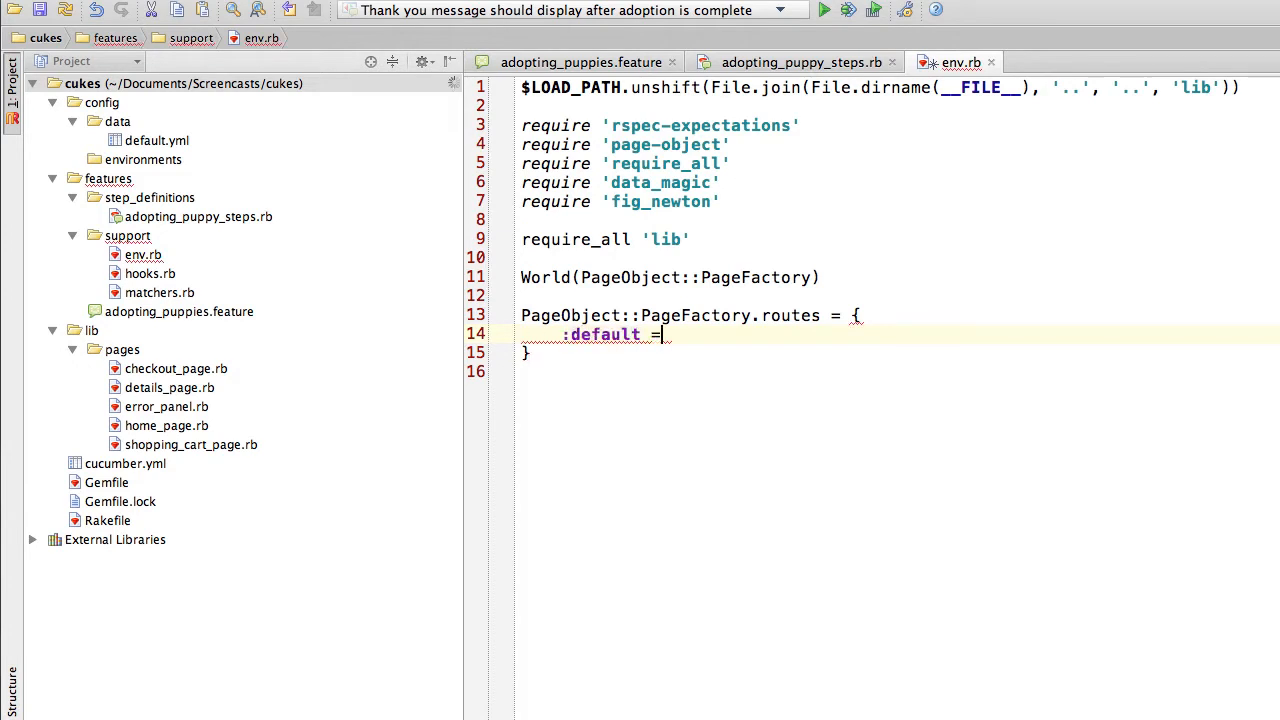
pyautogui.write('.')
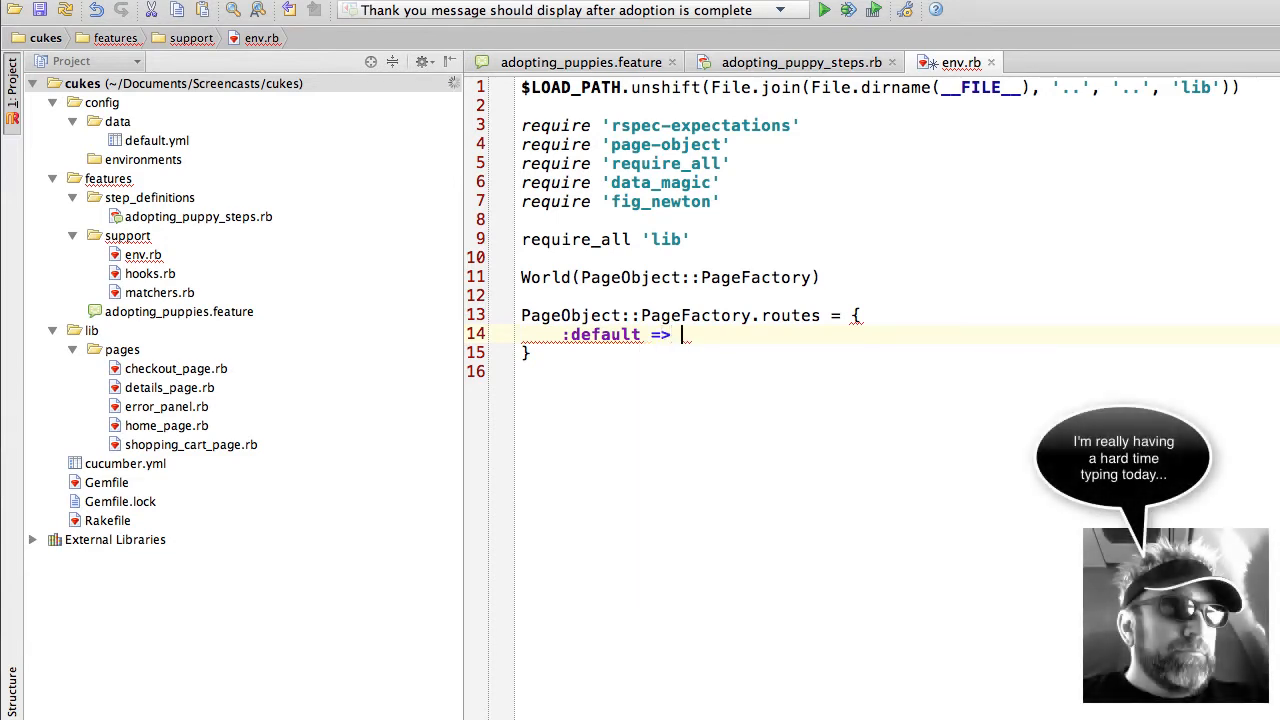
# - Start the :default route array with the [HomePage, :adopt] entry
pyautogui.write('[]')
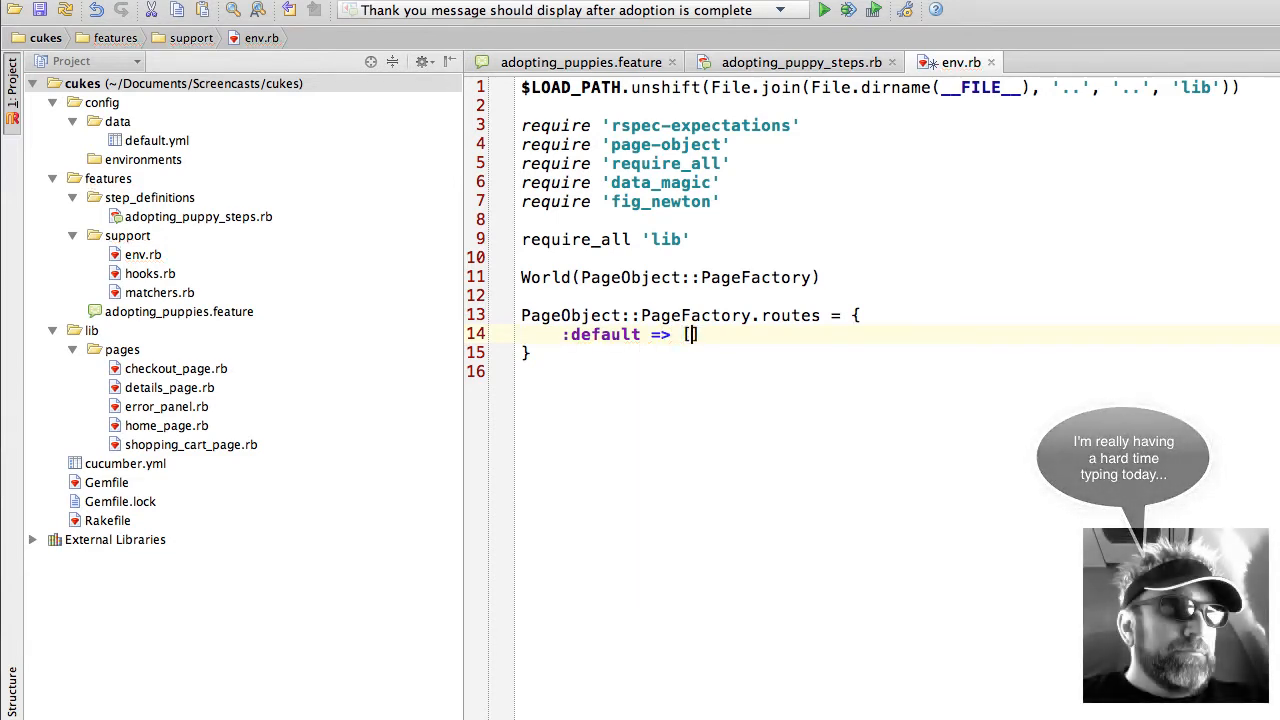
pyautogui.write('[]')
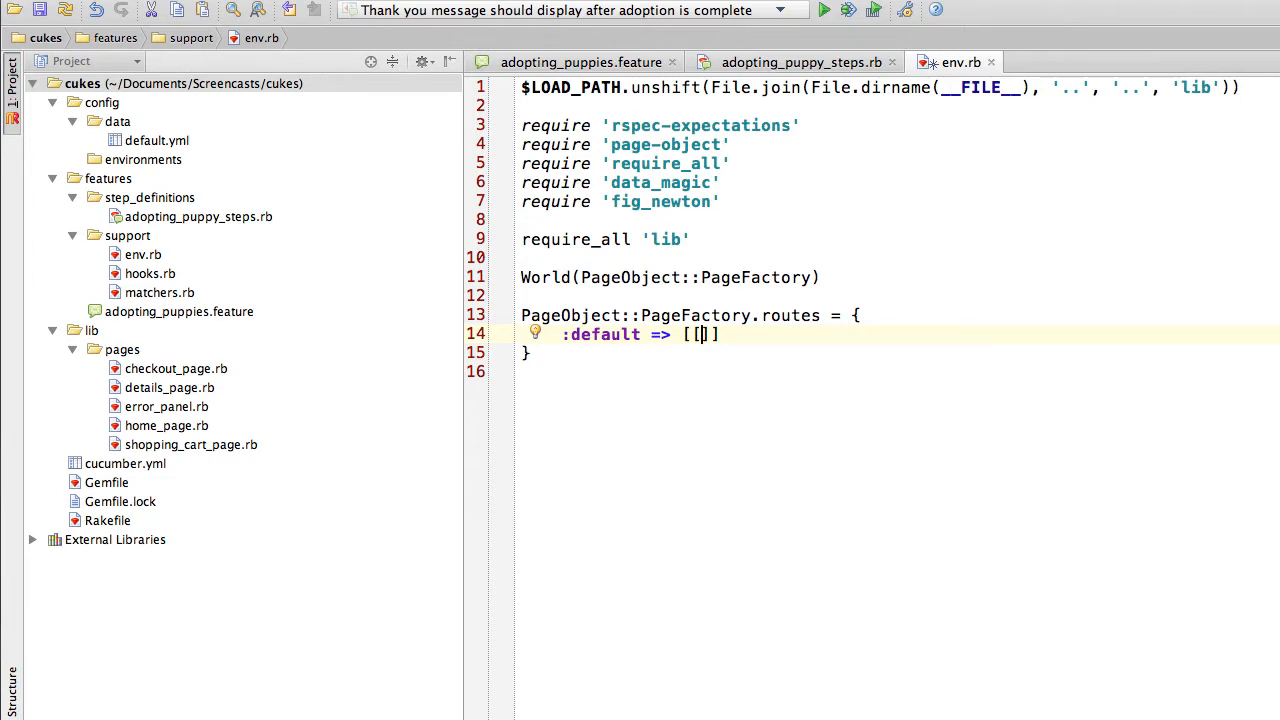
pyautogui.write('HomePage, :adop')
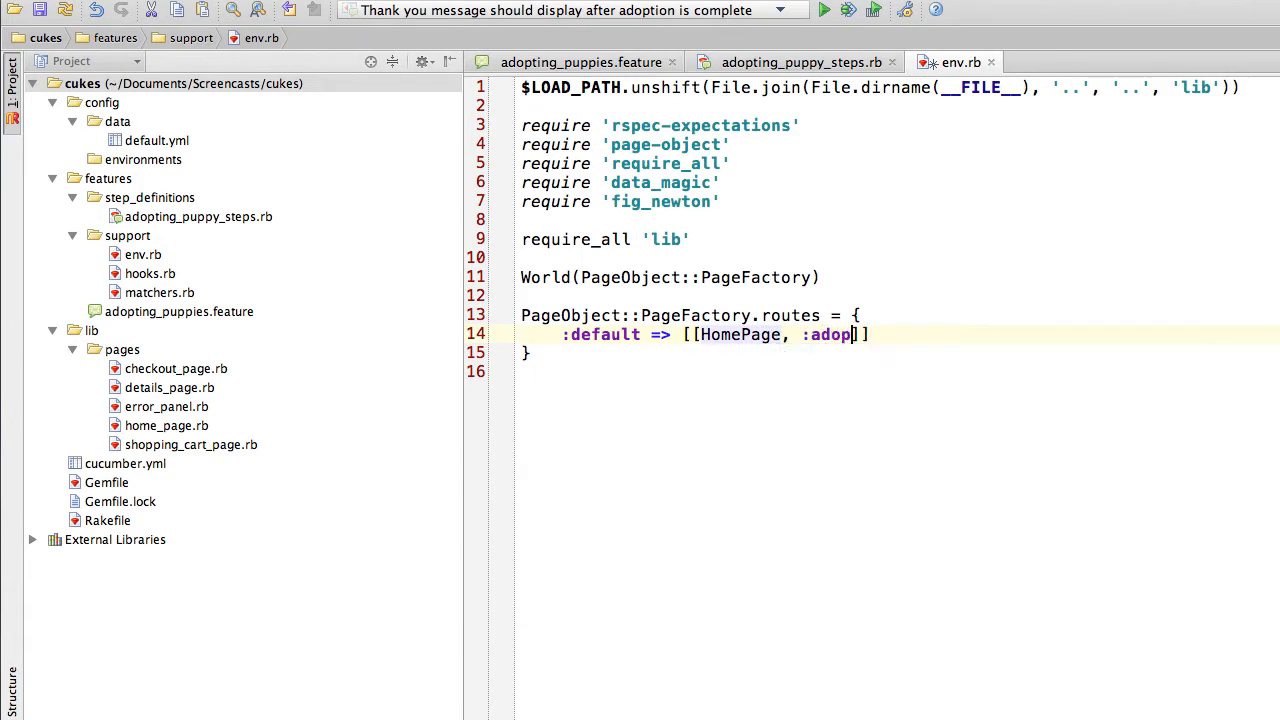
pyautogui.write('t],')
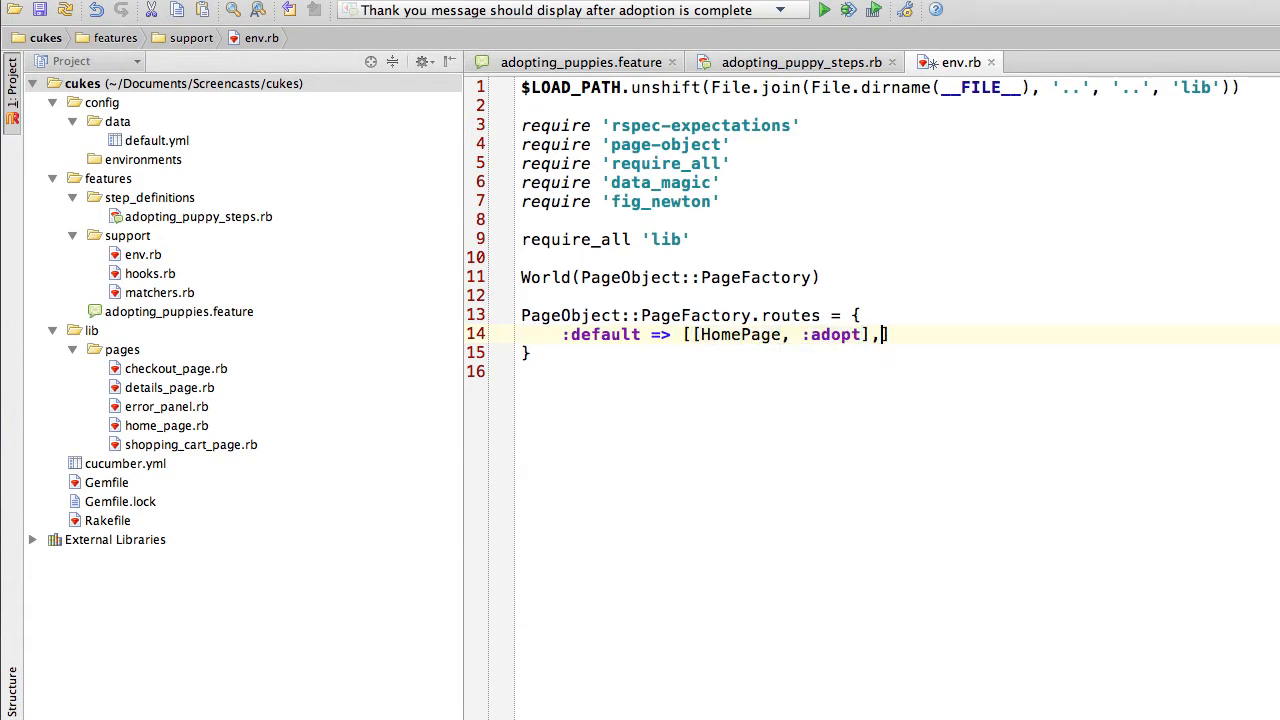
# - Add [DetailsPage, :add_to_cart] and [ShoppingCartPage, :proceed_to_checkout] to the default route
pyautogui.press('Return')
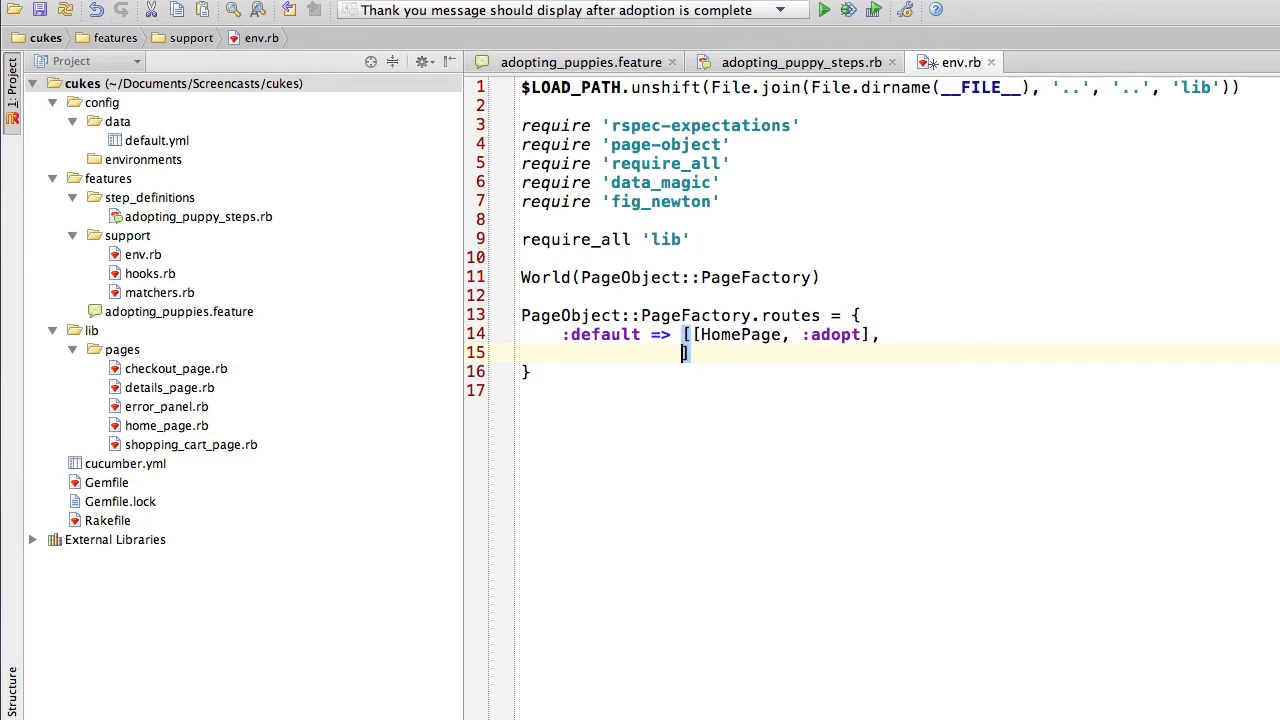
pyautogui.write('[Detail]')
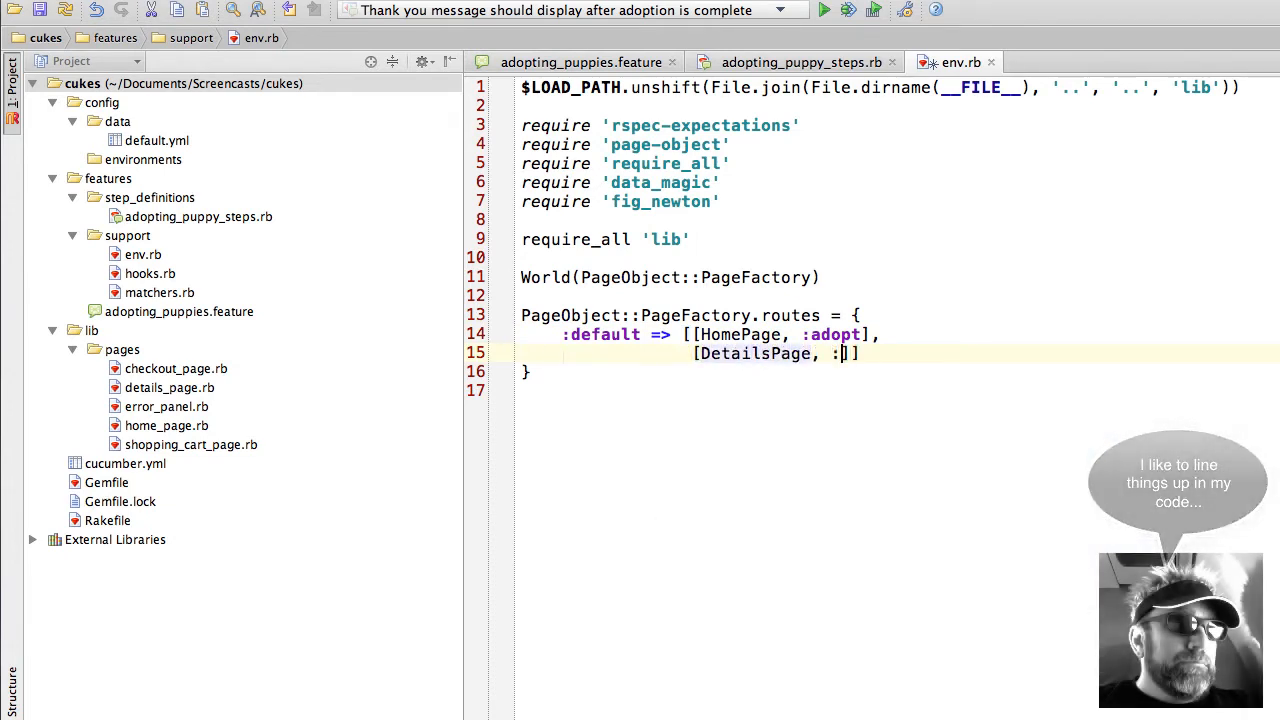
pyautogui.write(':add_to_c')
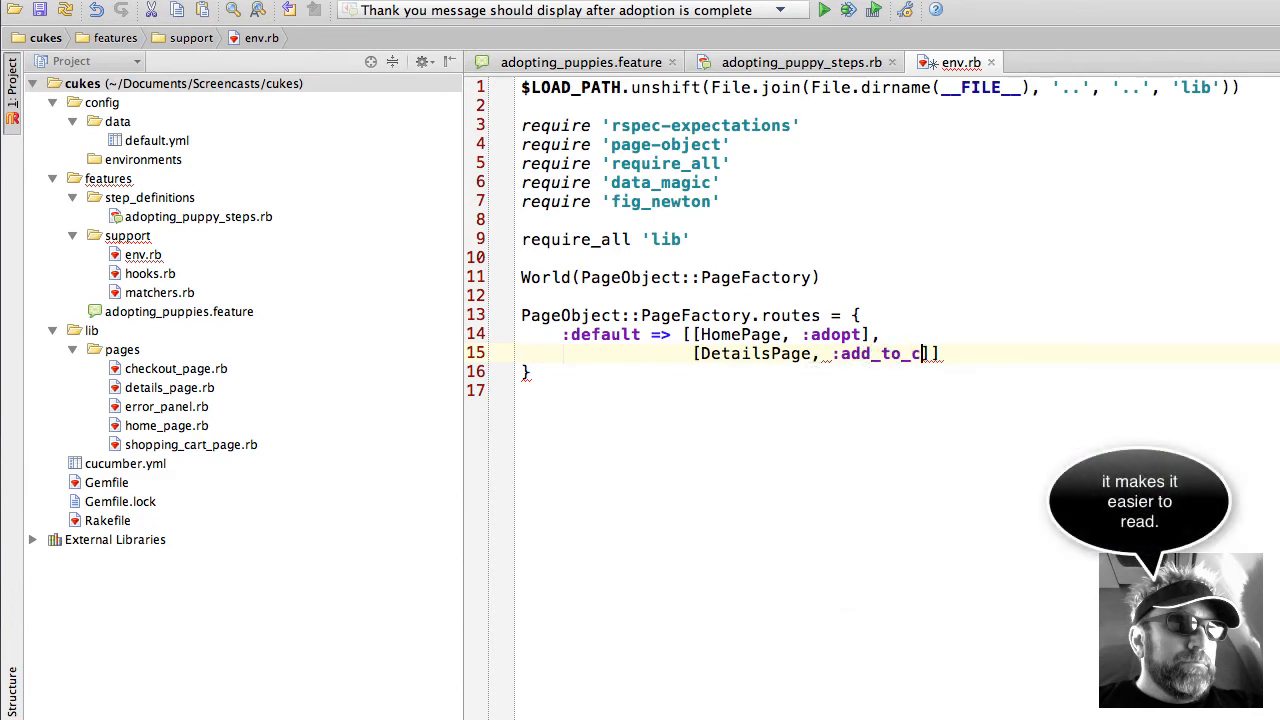
pyautogui.write('art],')
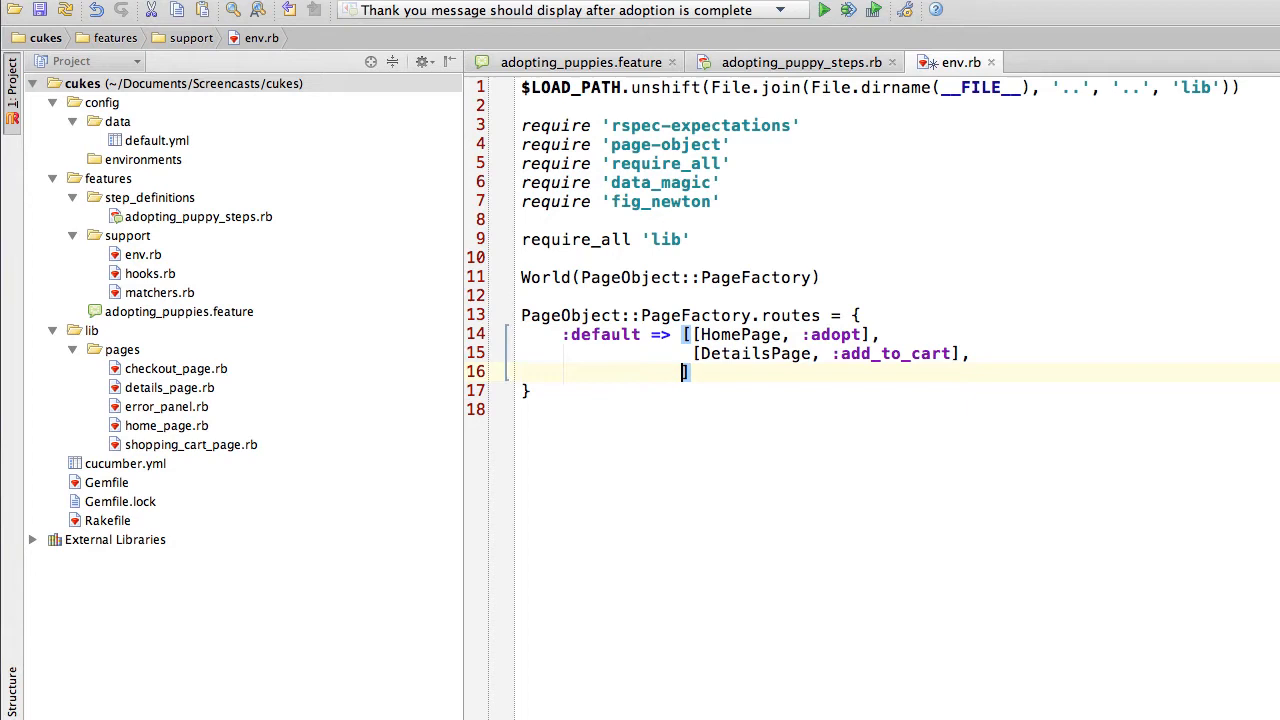
pyautogui.write('[Shop]')
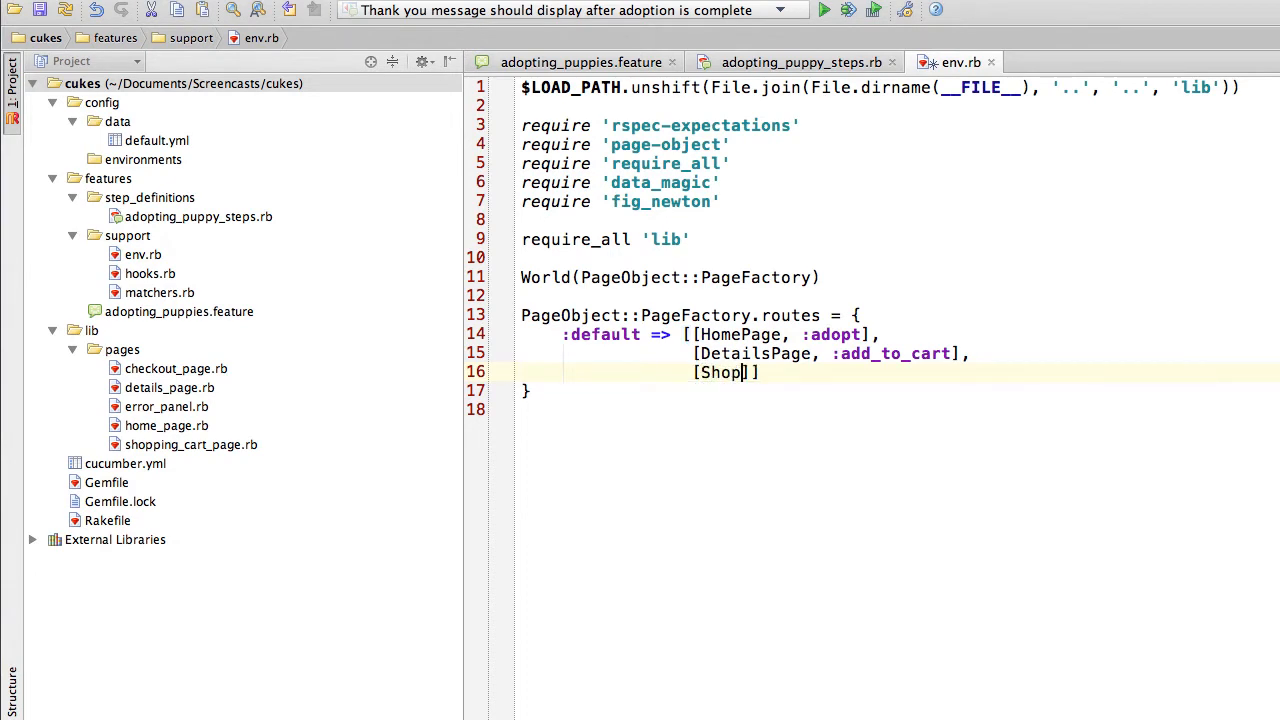
pyautogui.write('pingCartPage')
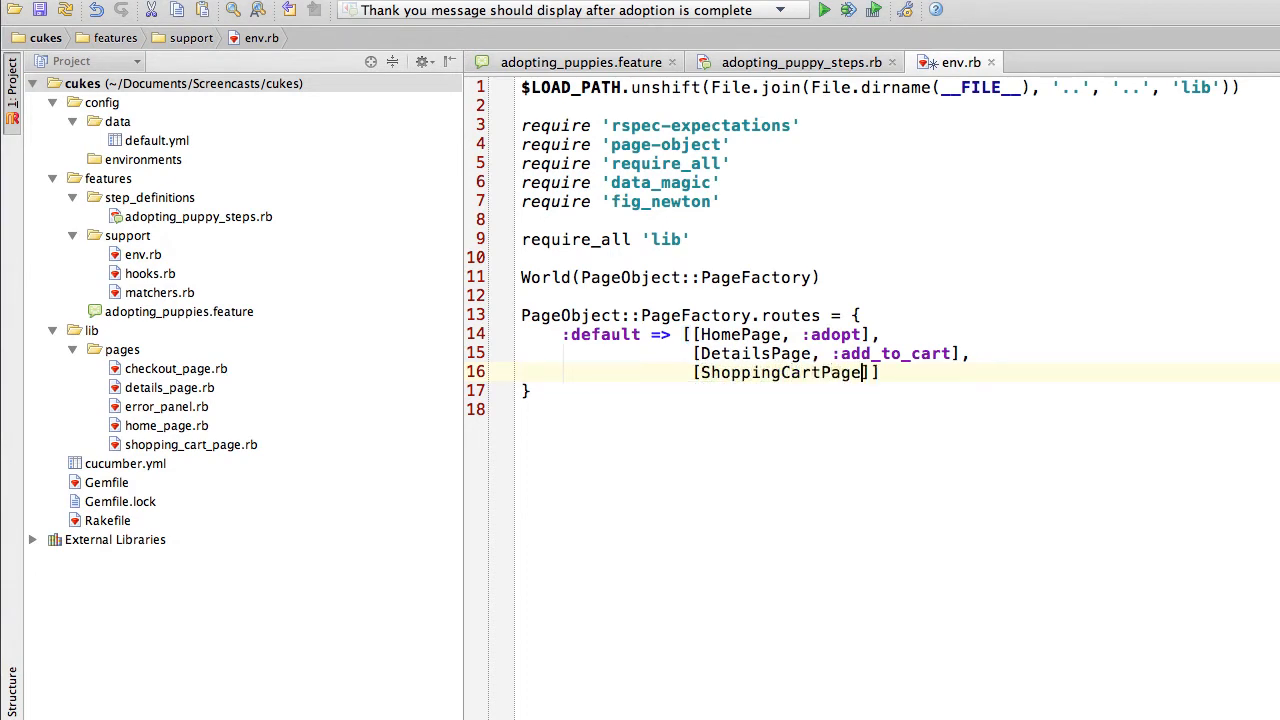
pyautogui.write(', :')
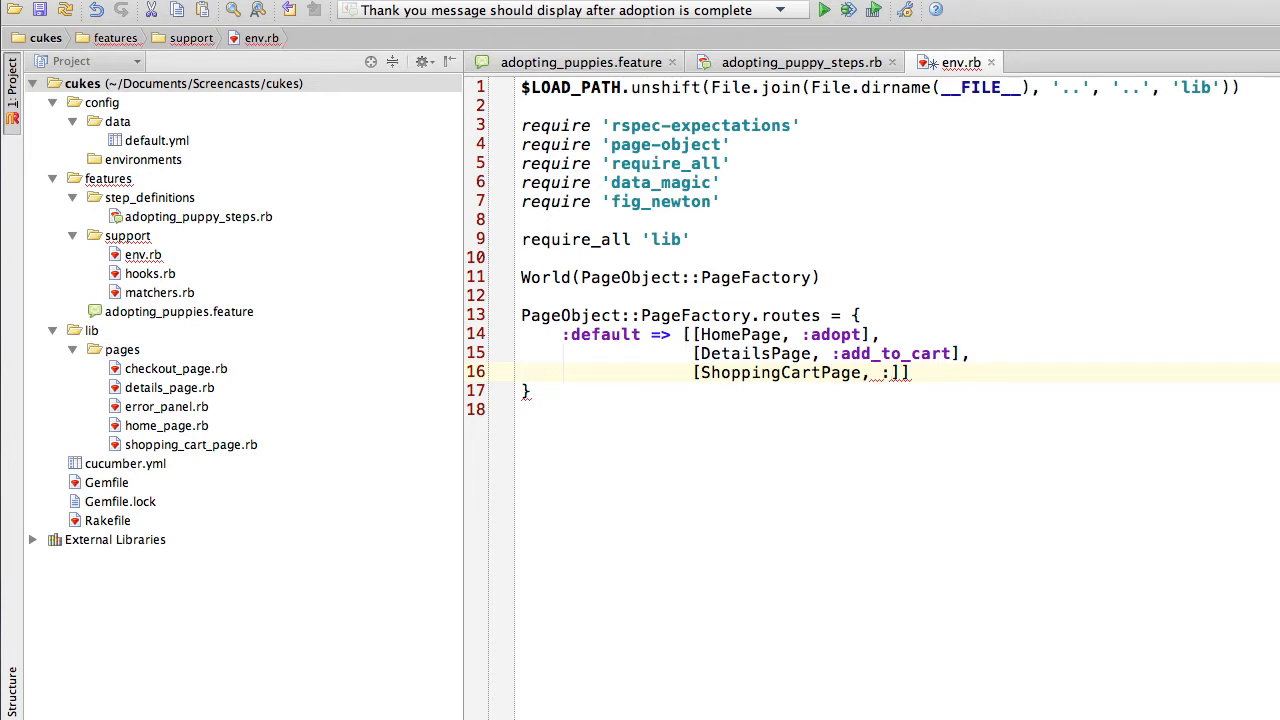
pyautogui.write('proceed_to')
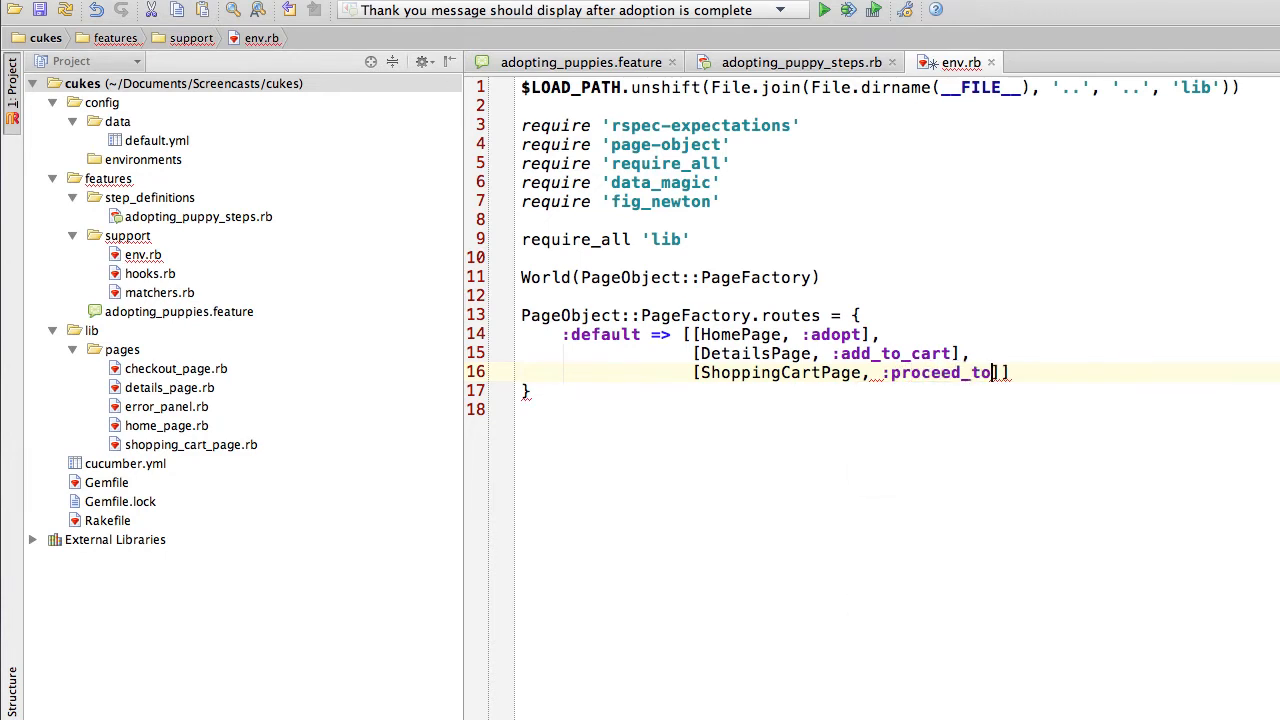
pyautogui.write('_checkout')
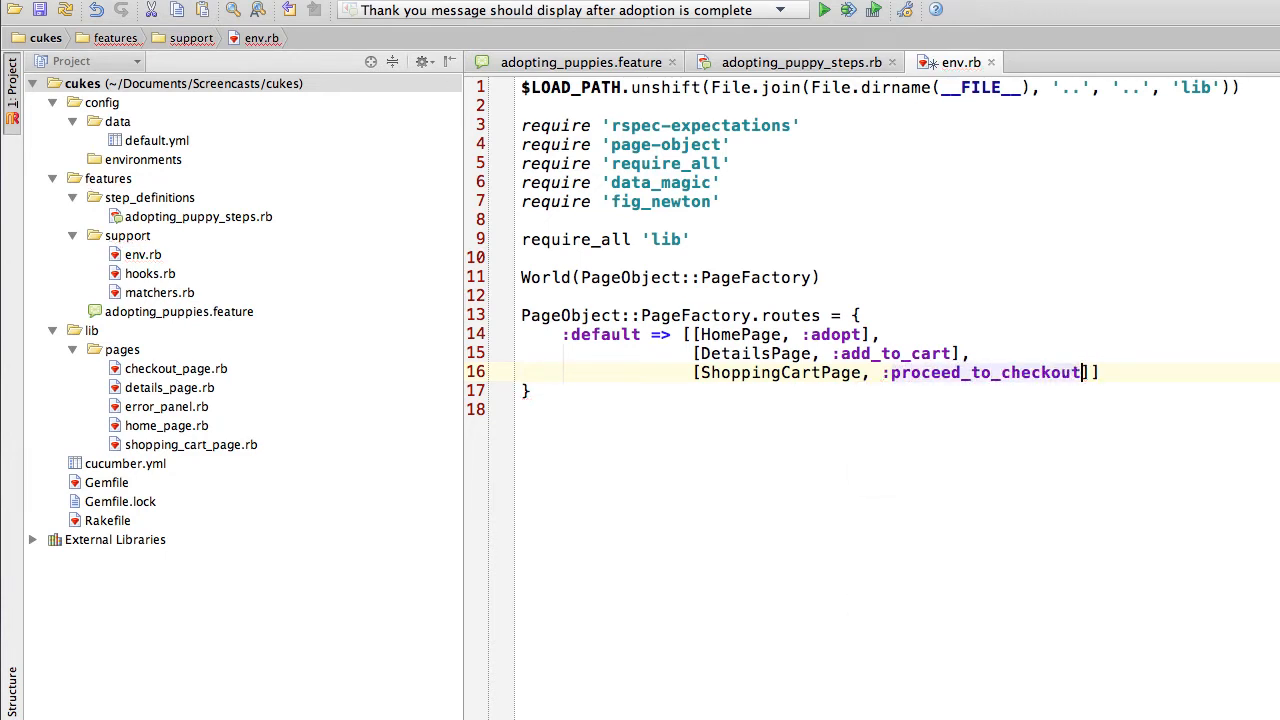
# - Add the [CheckoutPage, :complete_order] entry and discard a trial :some_other_route line
pyautogui.press('Return')
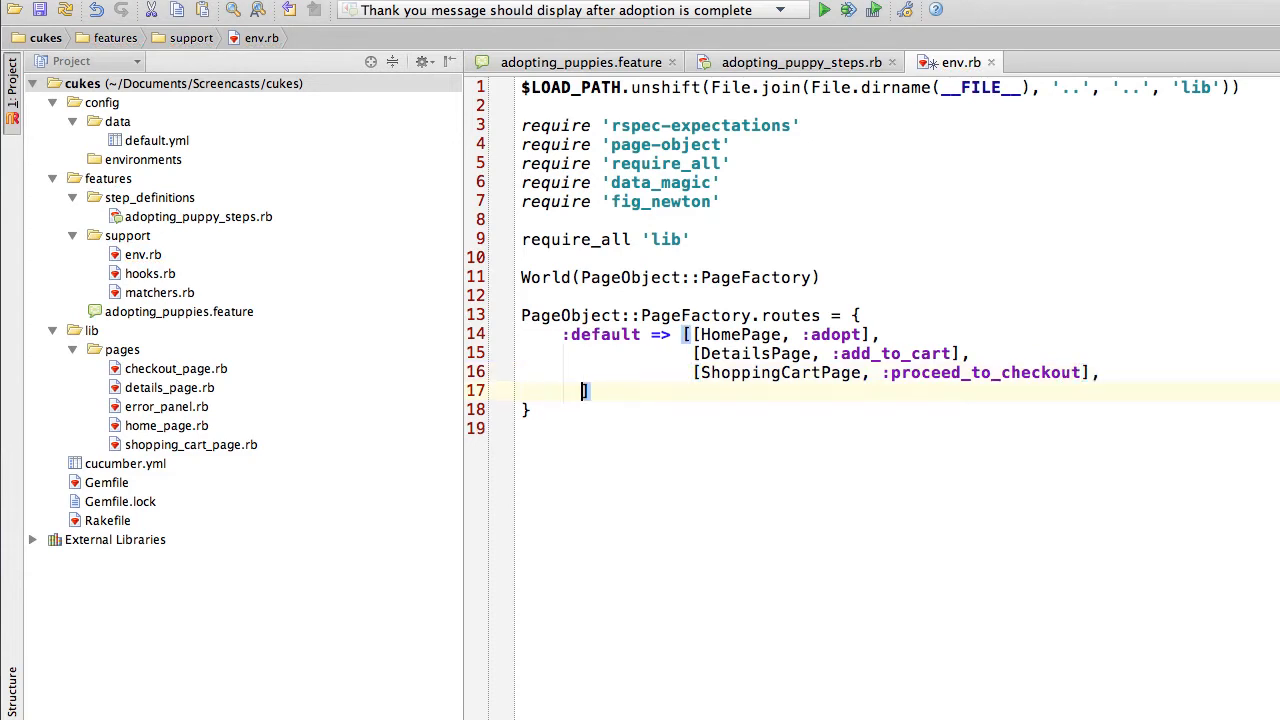
pyautogui.moveTo(696, 390)
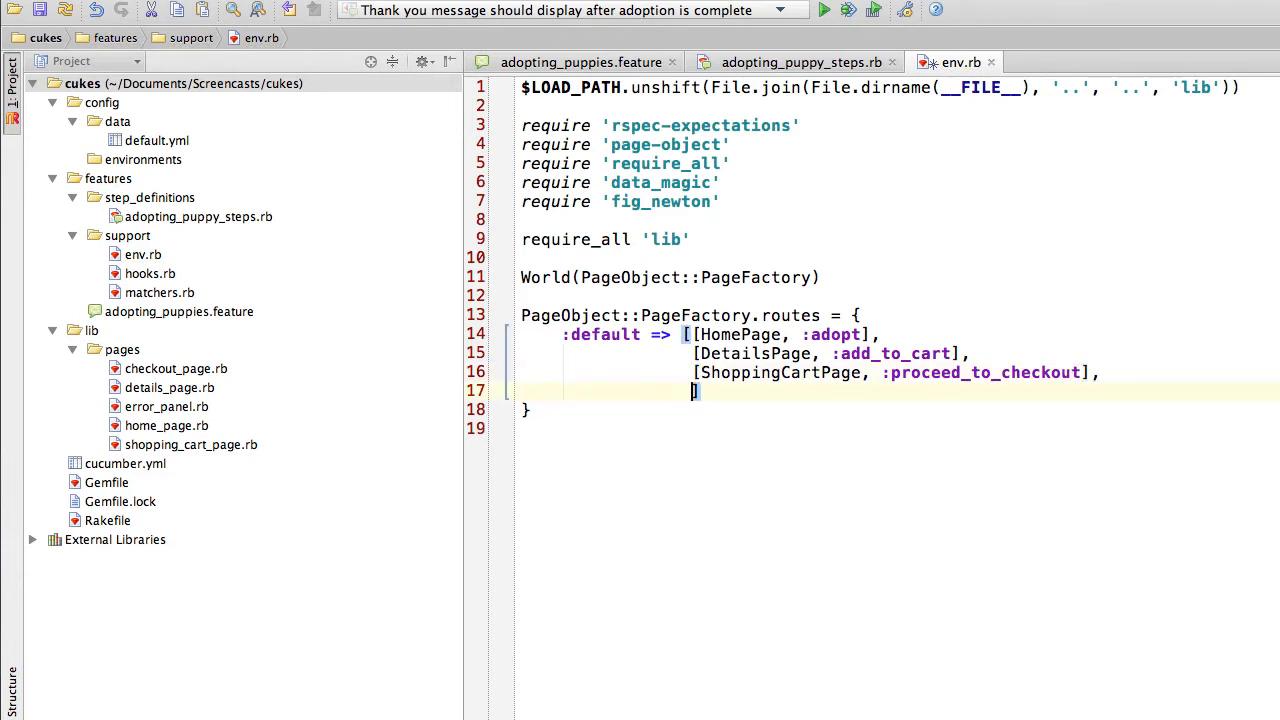
pyautogui.write('[CheckoutPage, :complete_order')
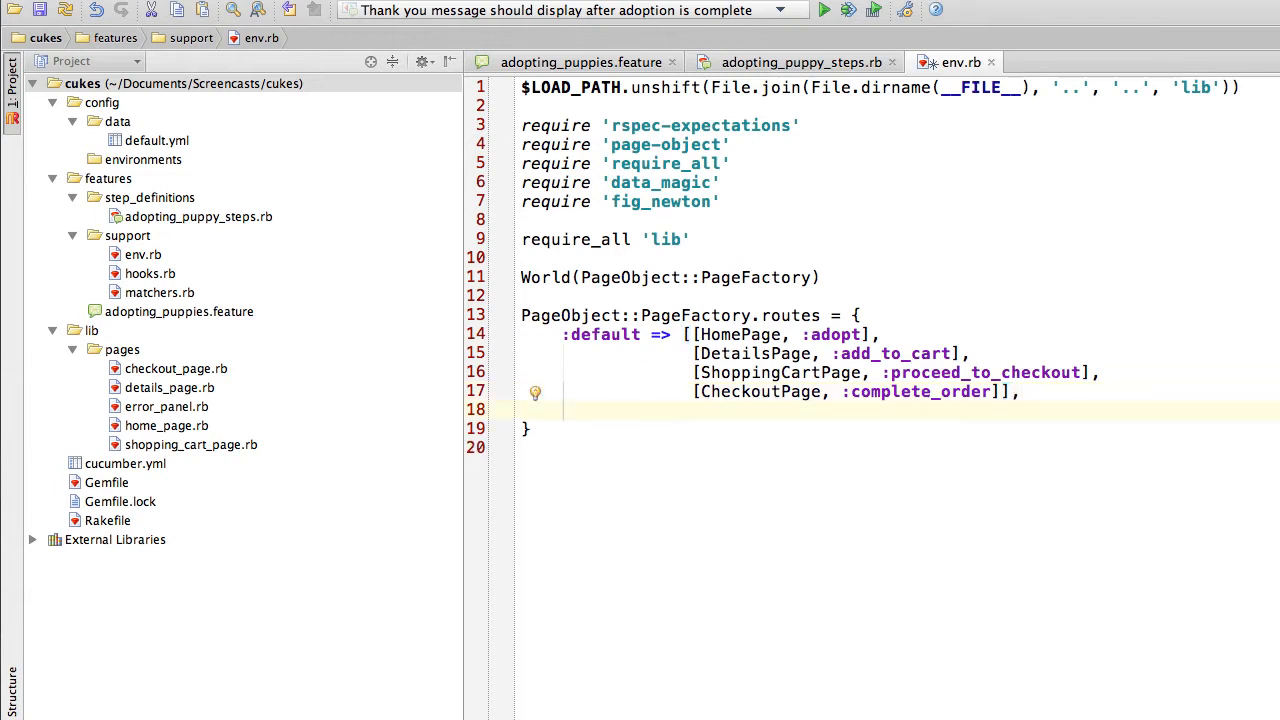
pyautogui.write(':some_')
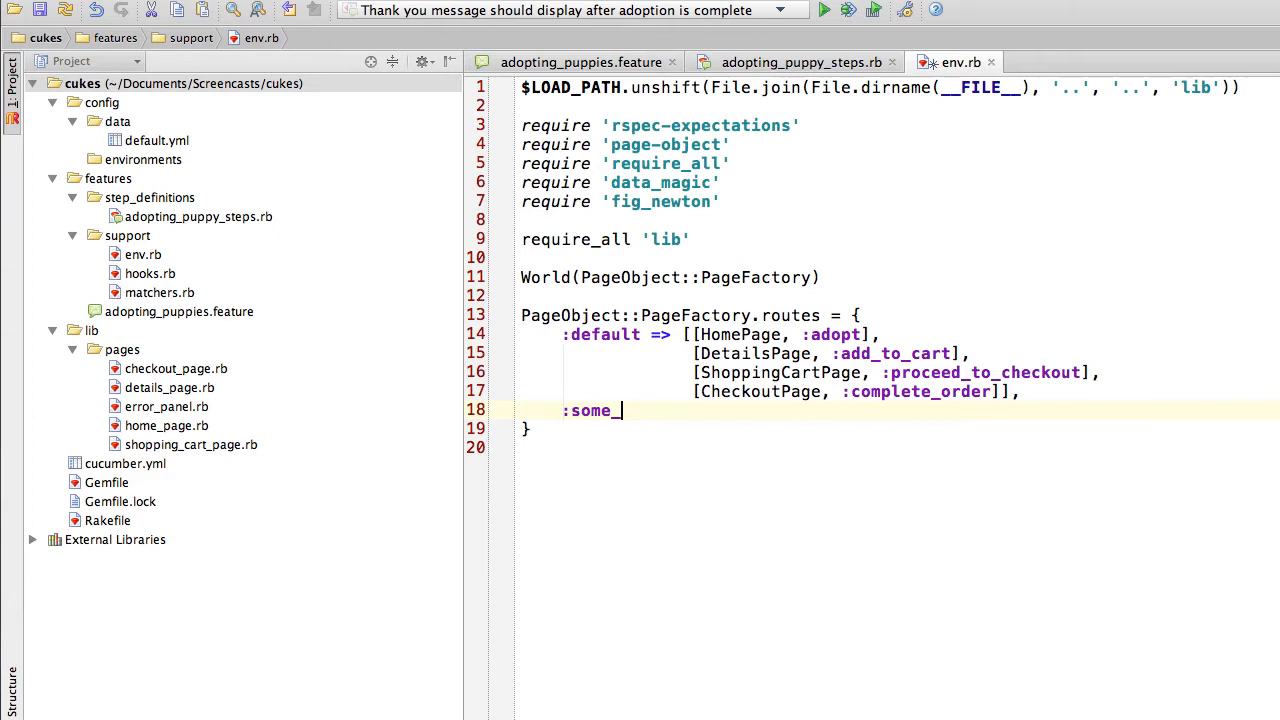
pyautogui.write('other_route =')
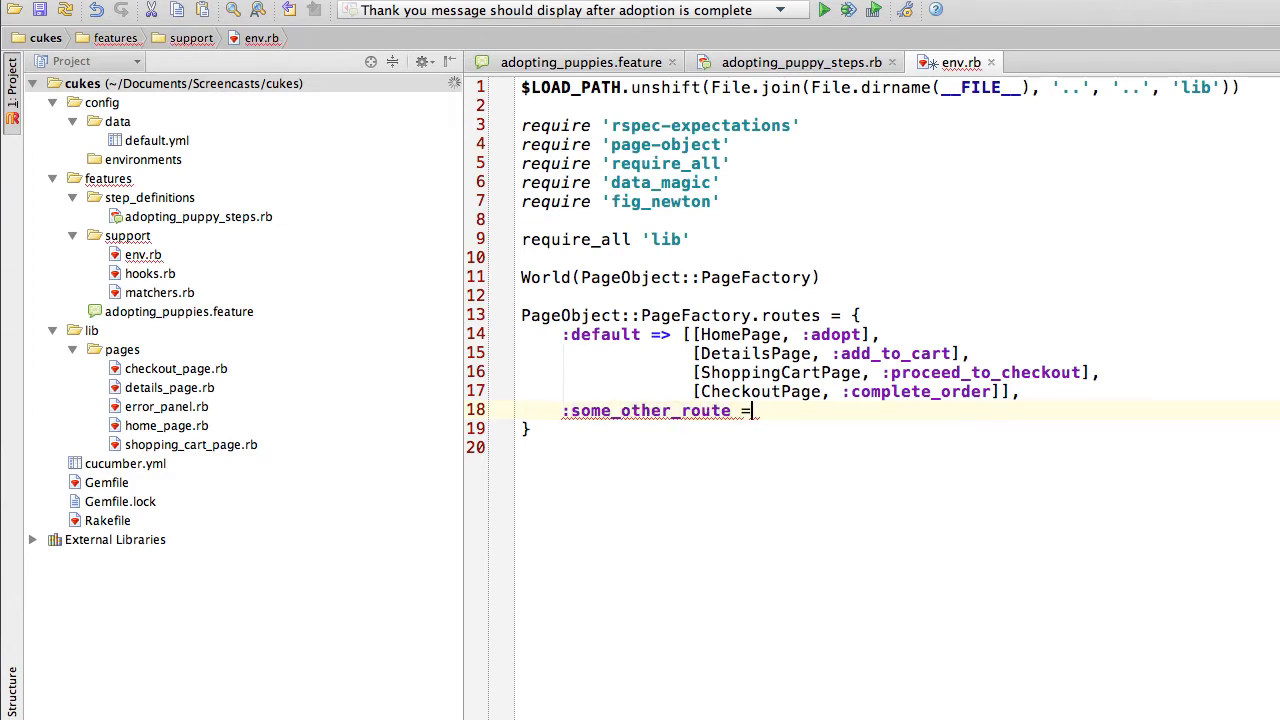
pyautogui.write('>')
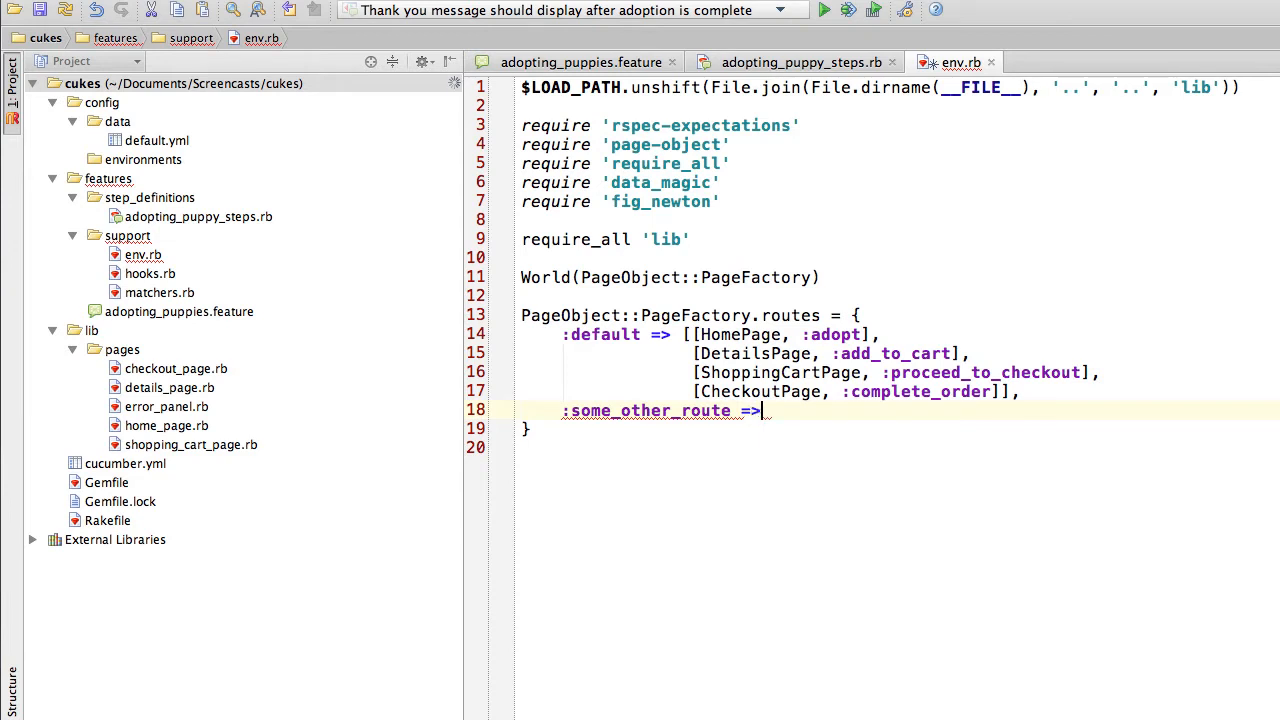
pyautogui.write('[]')
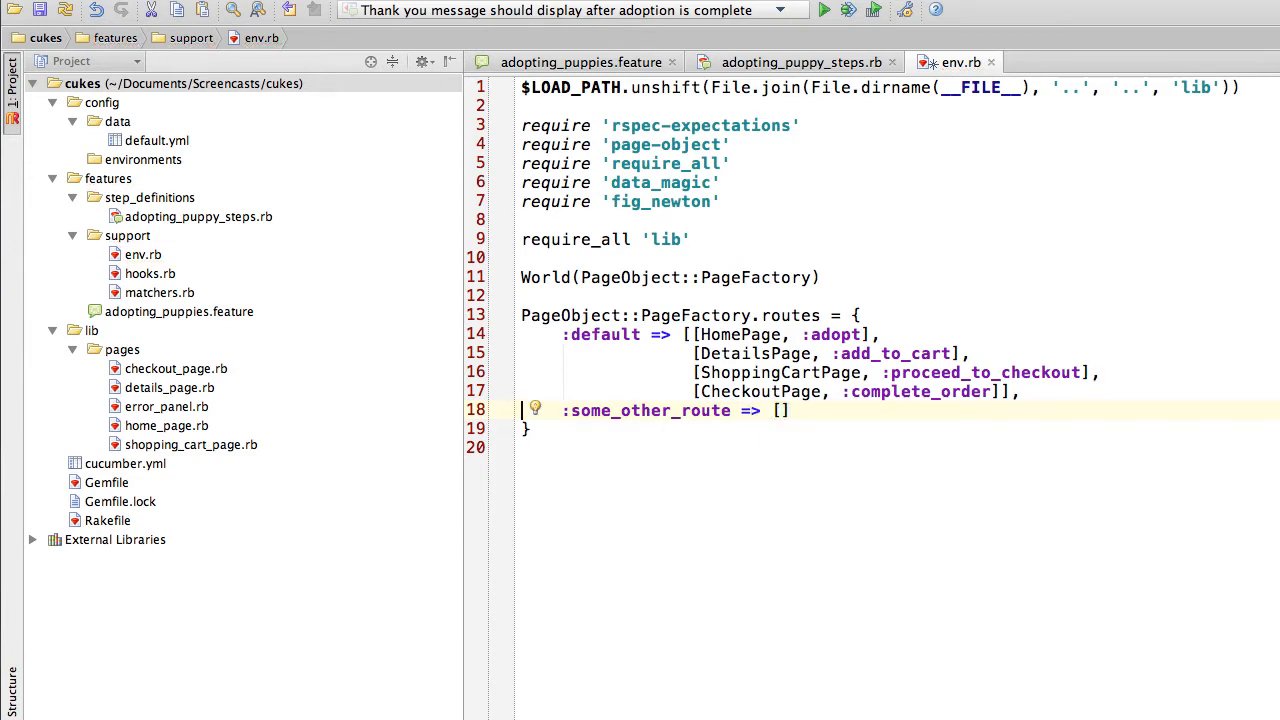
pyautogui.press('Delete')
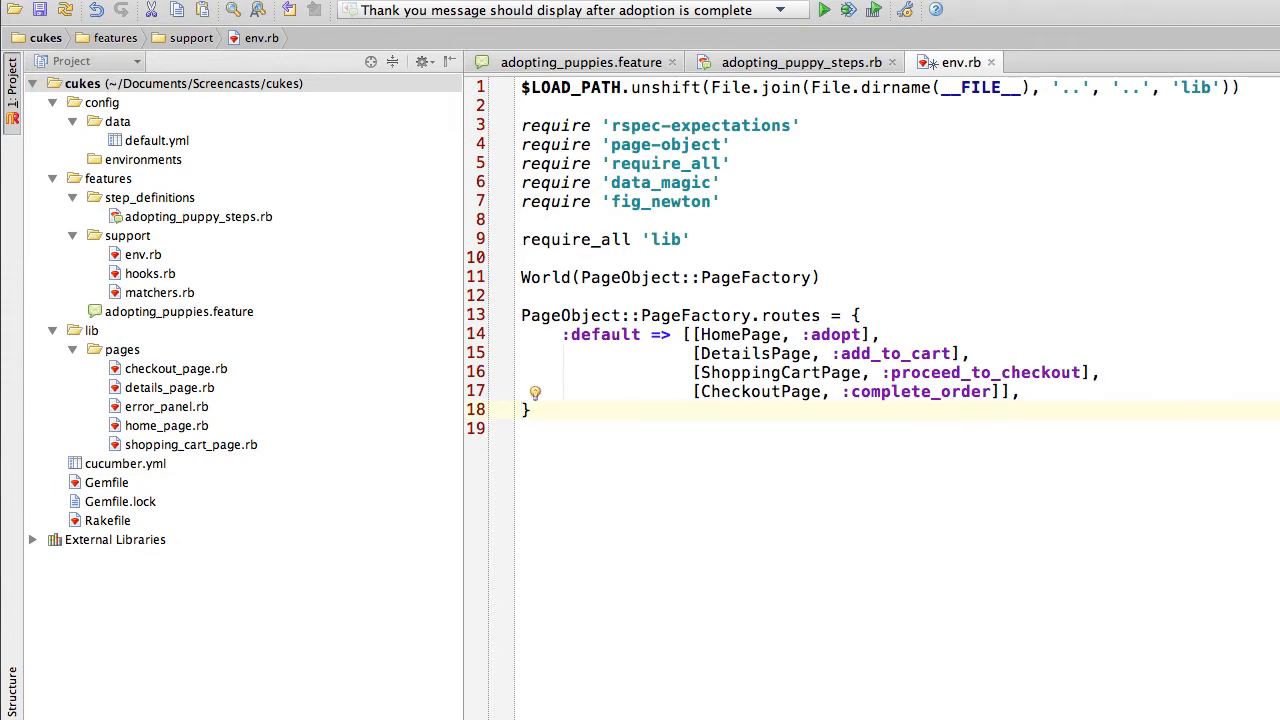
pyautogui.click(1020, 390)
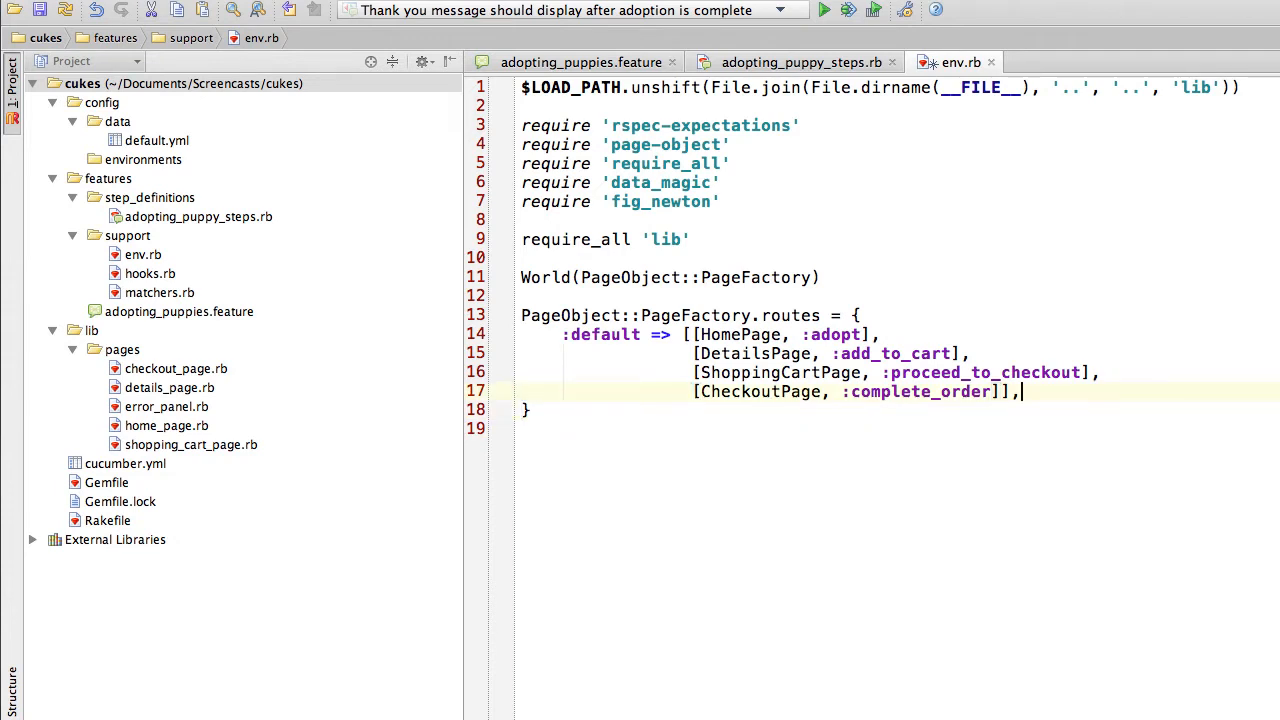
# - Return to adopting_puppy_steps.rb showing the chained on(Page) calls
pyautogui.press('BackSpace')
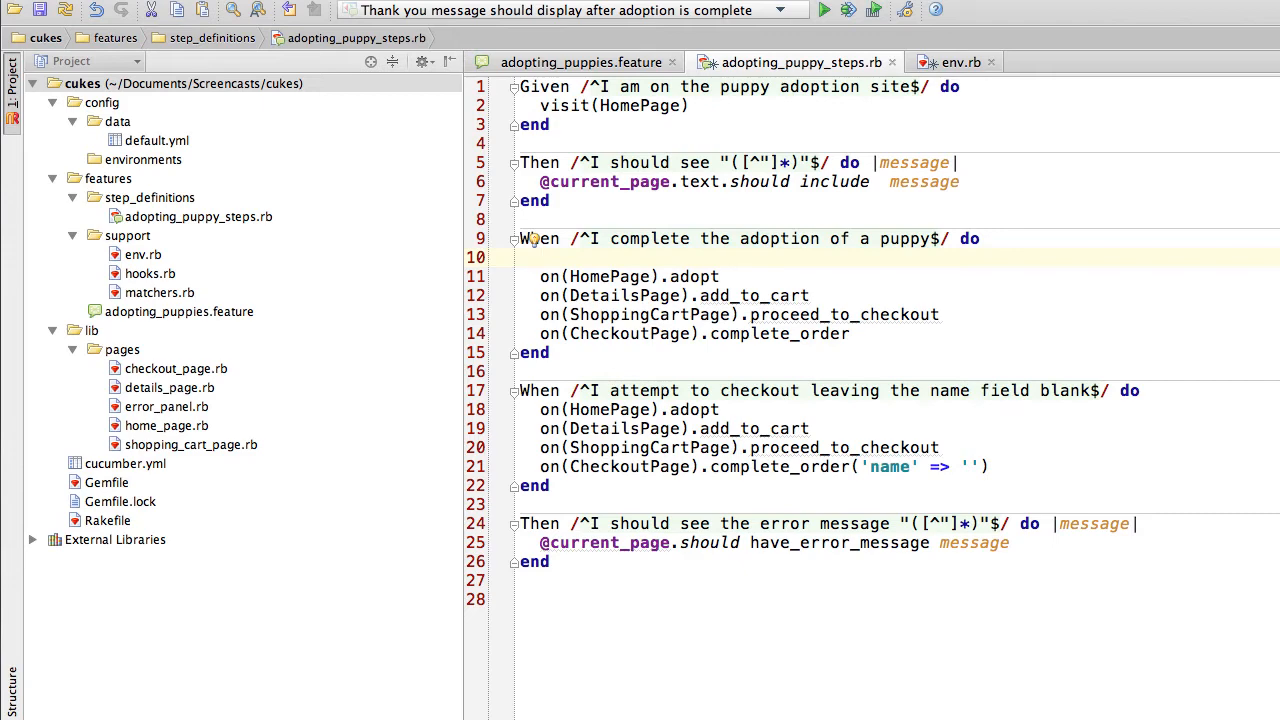
# - Make the adoption step call navigate_to(CheckoutPage).complete_order and remove the four on() lines
pyautogui.write('n')
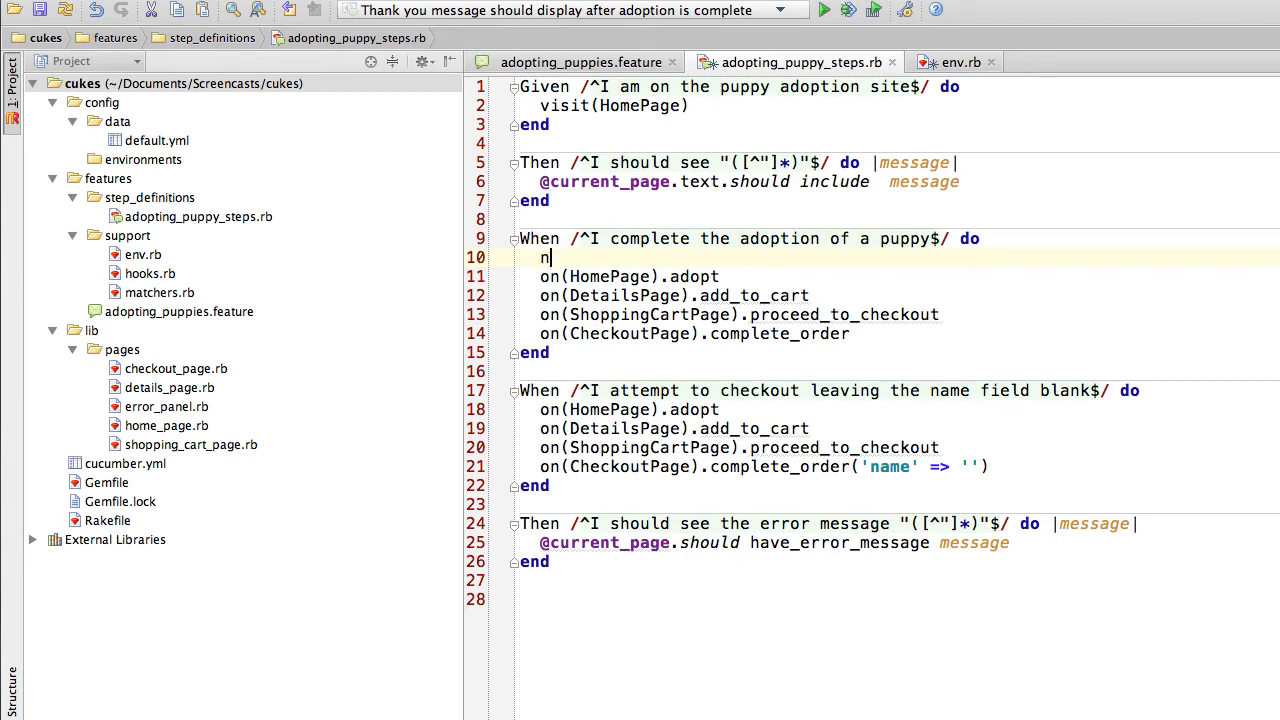
pyautogui.write('avigate_to(C')
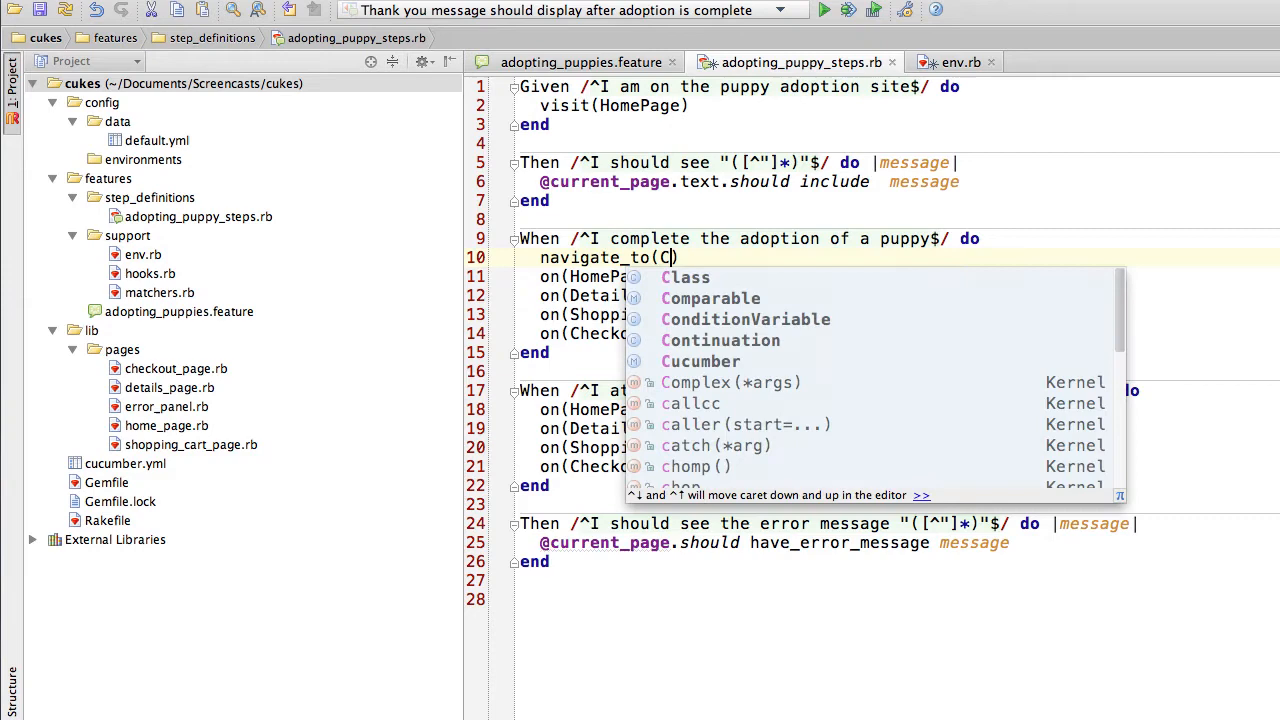
pyautogui.write('heckoutPage).complete_order')
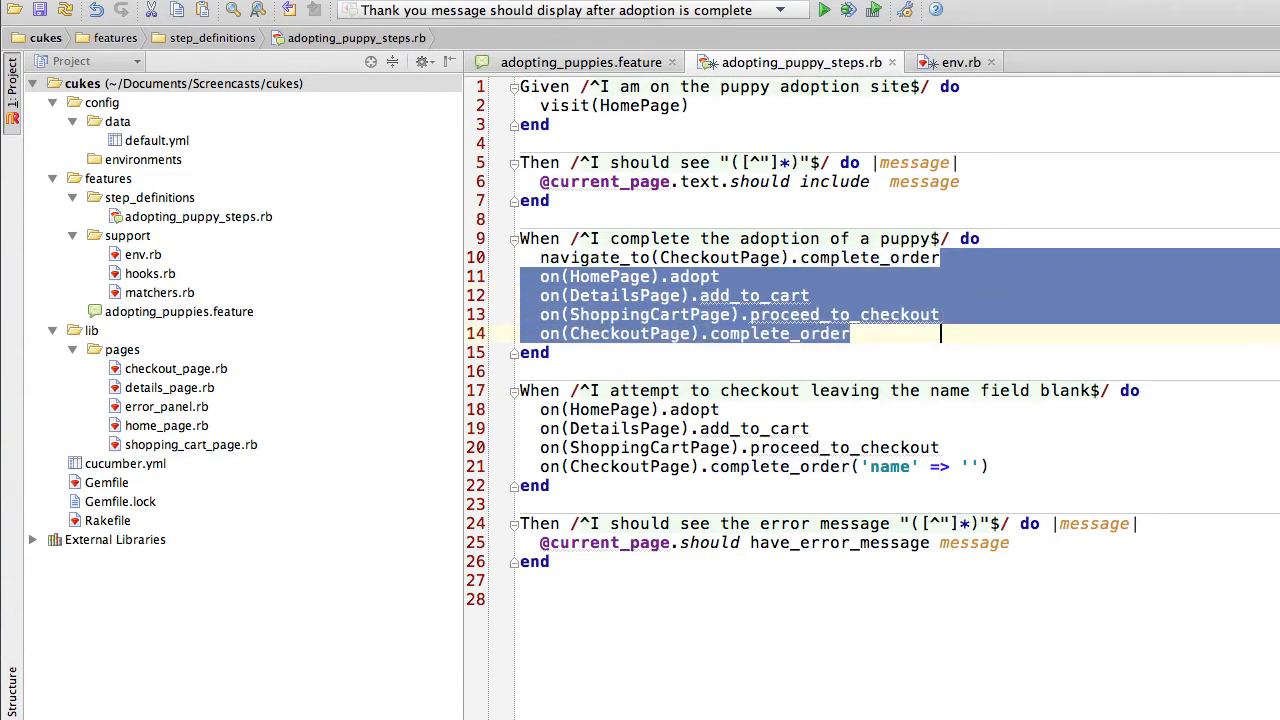
pyautogui.press('Delete')
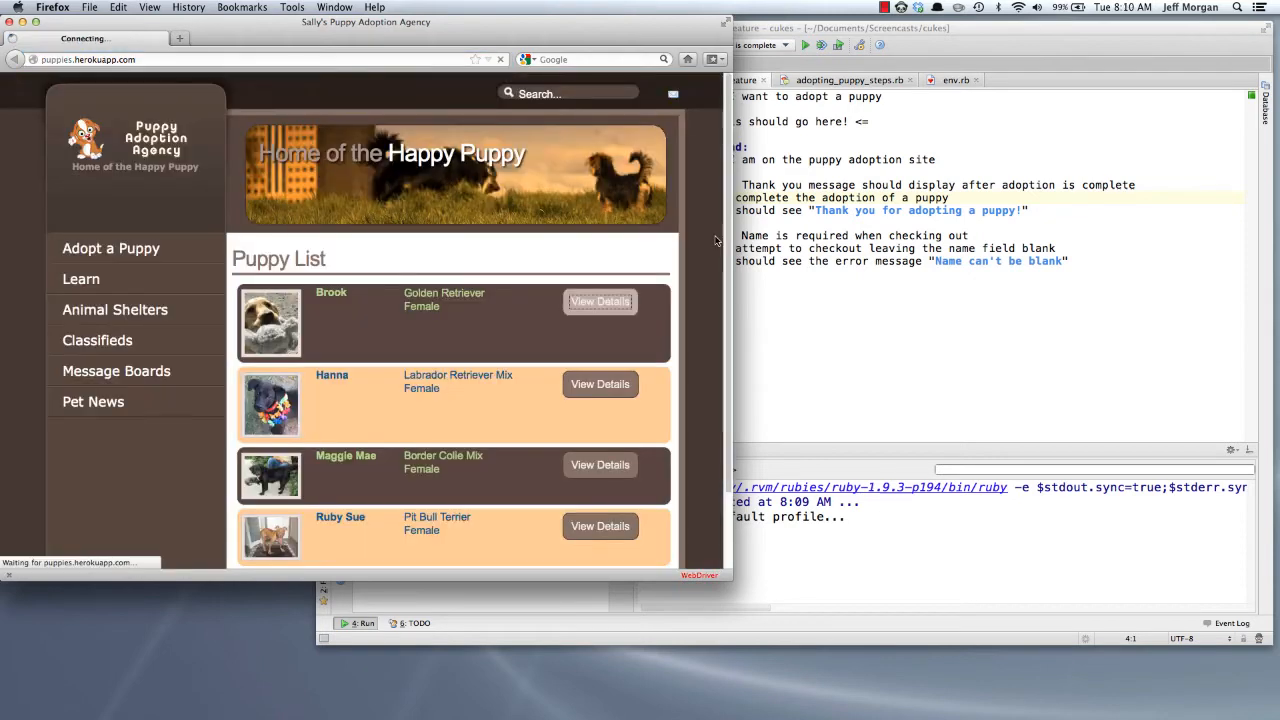
# - Run the adoption scenario through Firefox until it passes, then reopen adopting_puppy_steps.rb
pyautogui.click(600, 300)
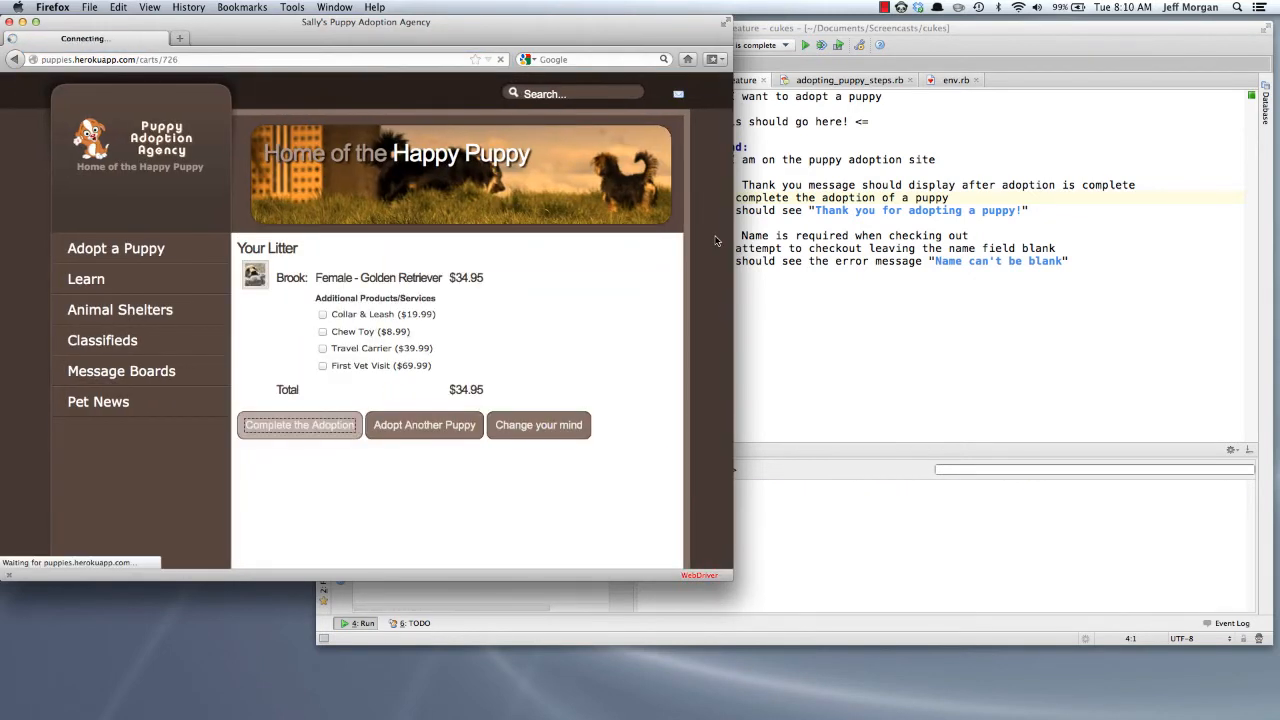
pyautogui.click(300, 424)
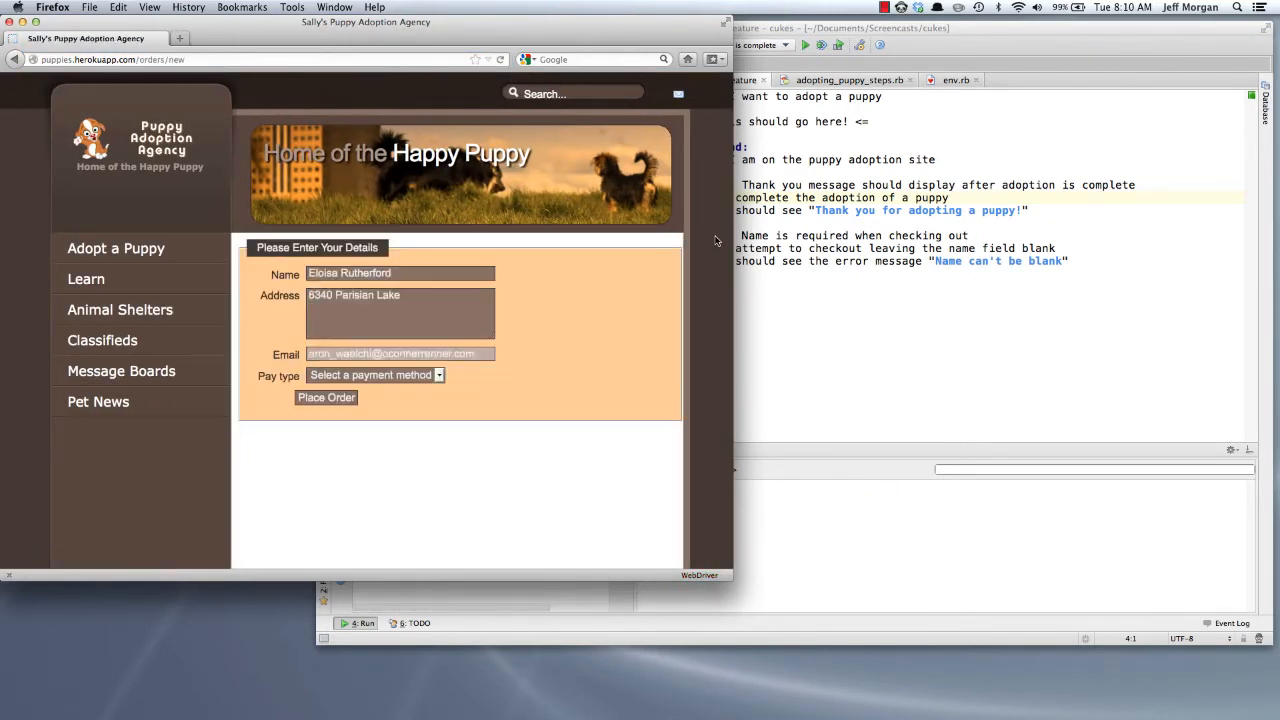
pyautogui.click(326, 396)
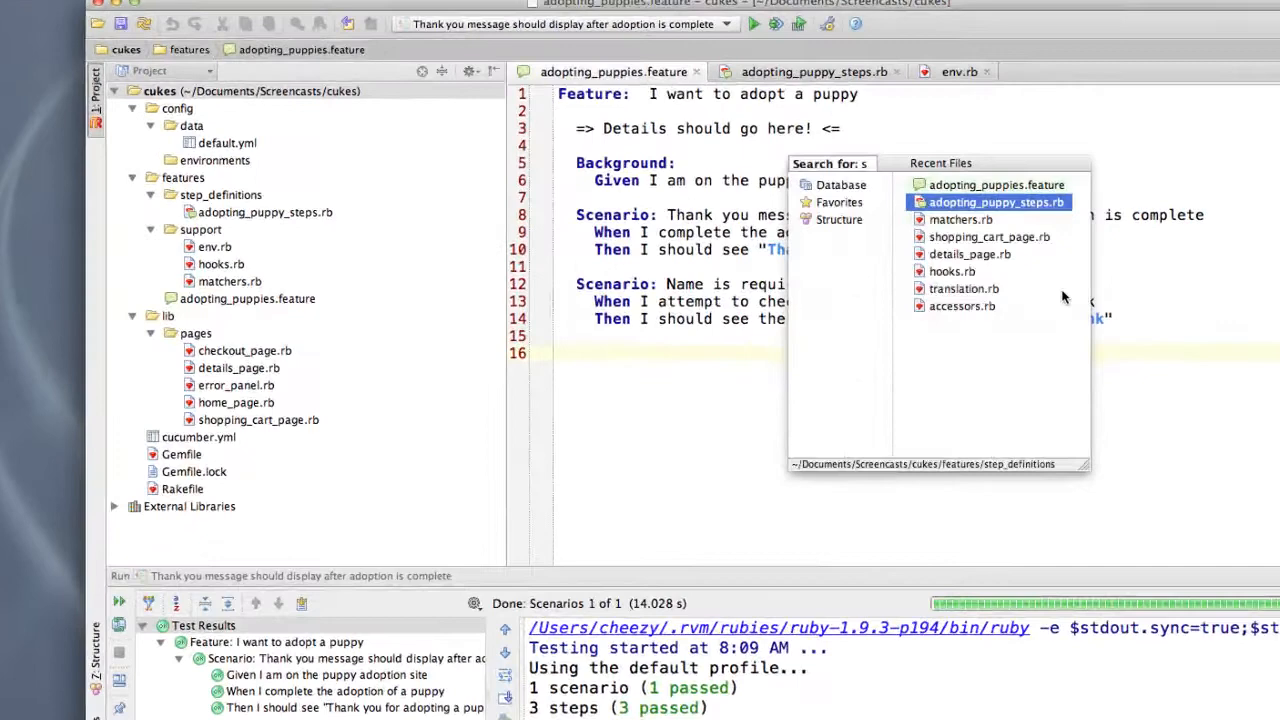
pyautogui.click(996, 202)
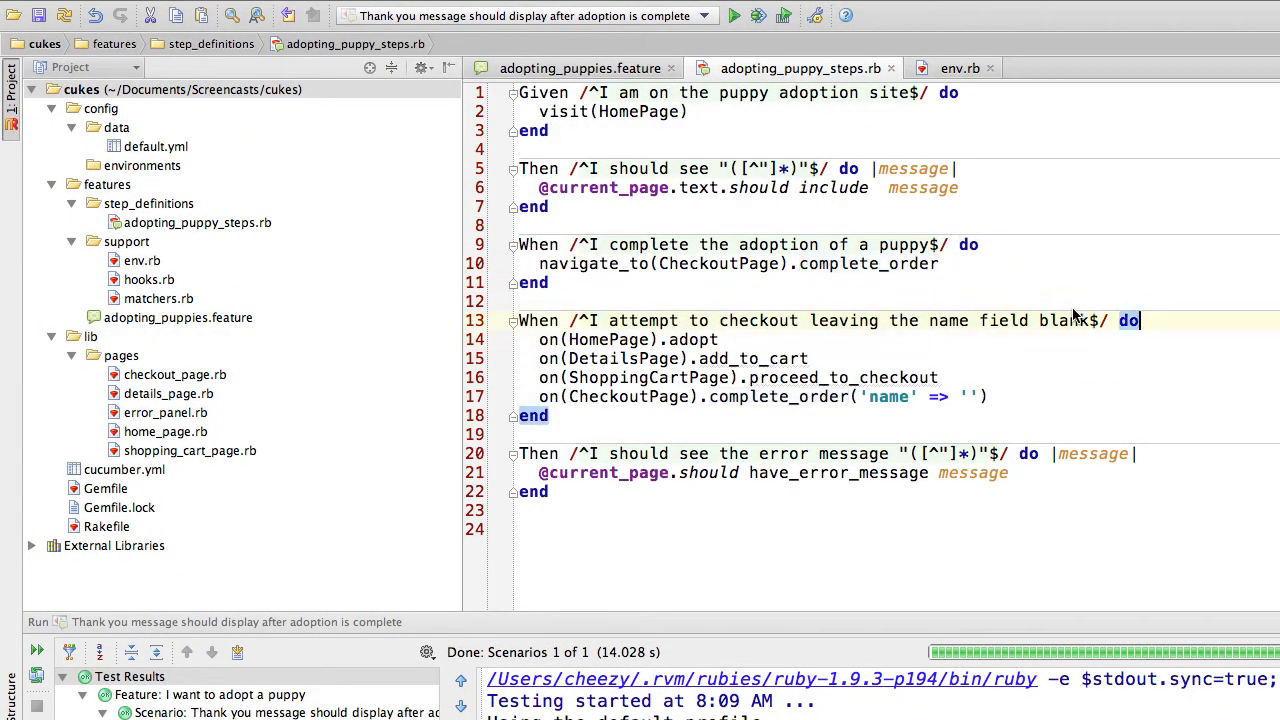
# - Write navigate_to(CheckoutPage).complete_order('name' => '') for the blank-name step, then bring up adopting_puppies.feature
pyautogui.write('navigate_to')
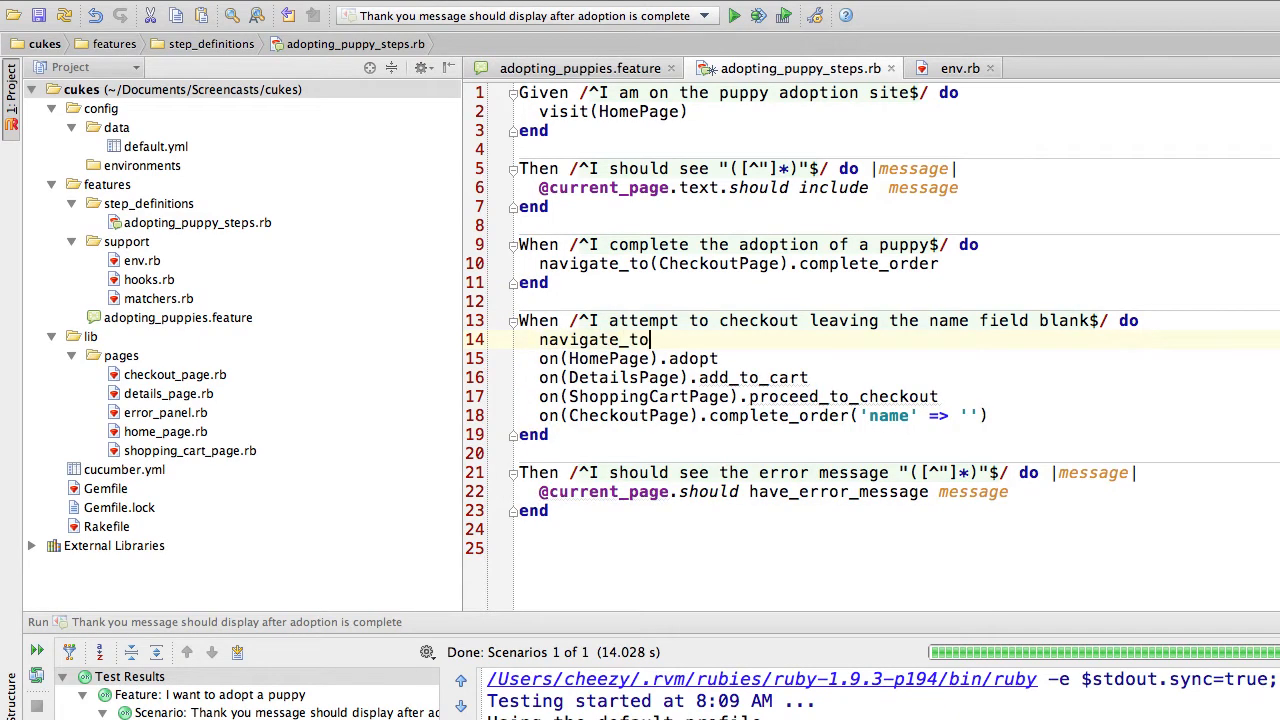
pyautogui.write('(CheckoutPage)')
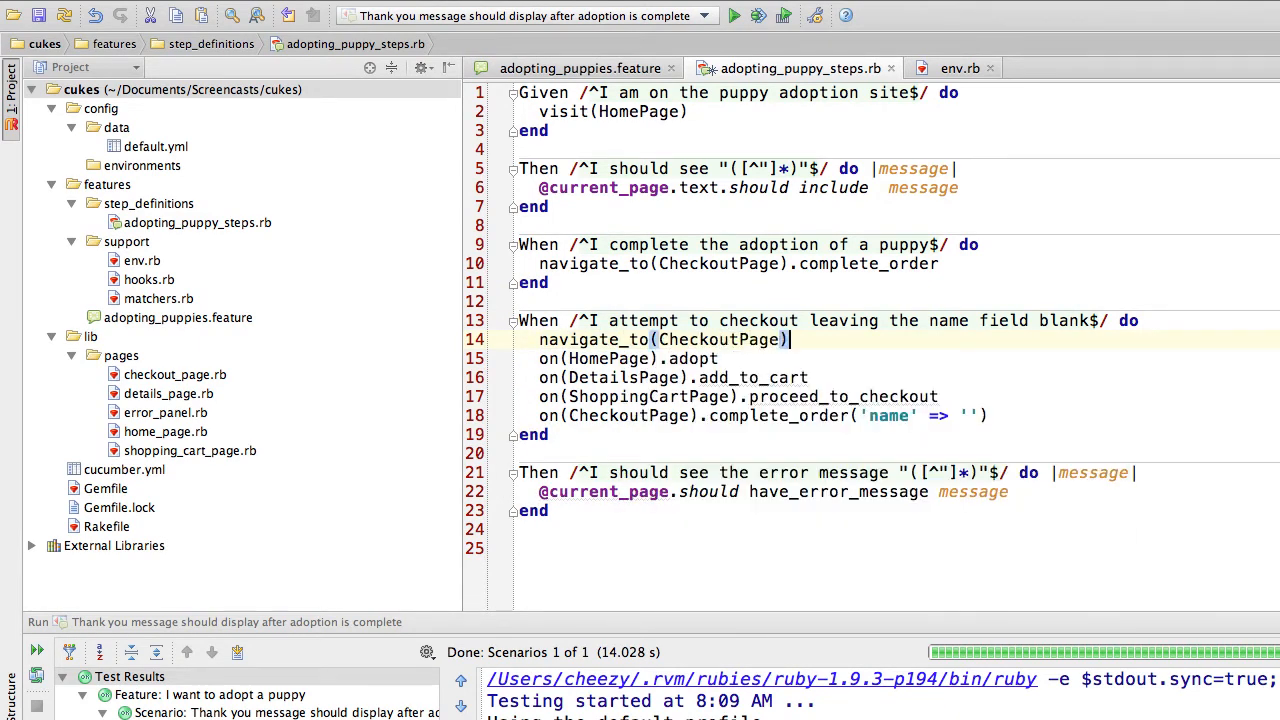
pyautogui.write(".complete_order('name'")
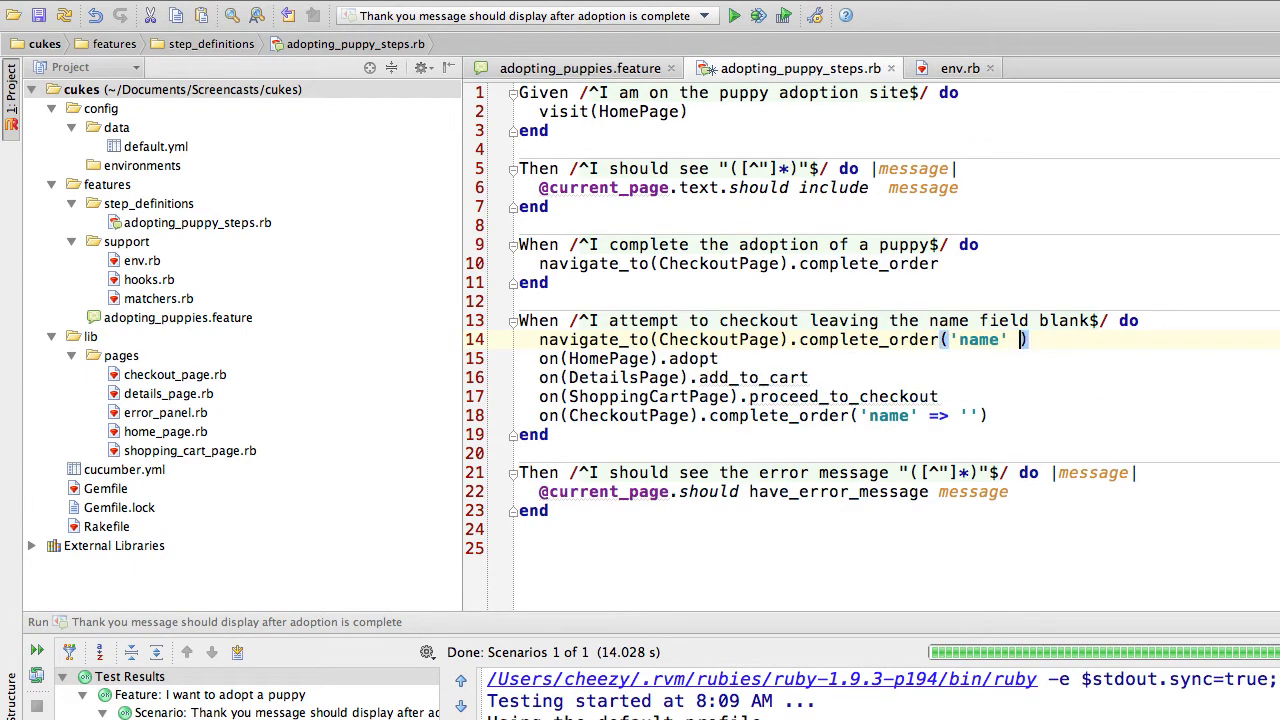
pyautogui.write("=> ''")
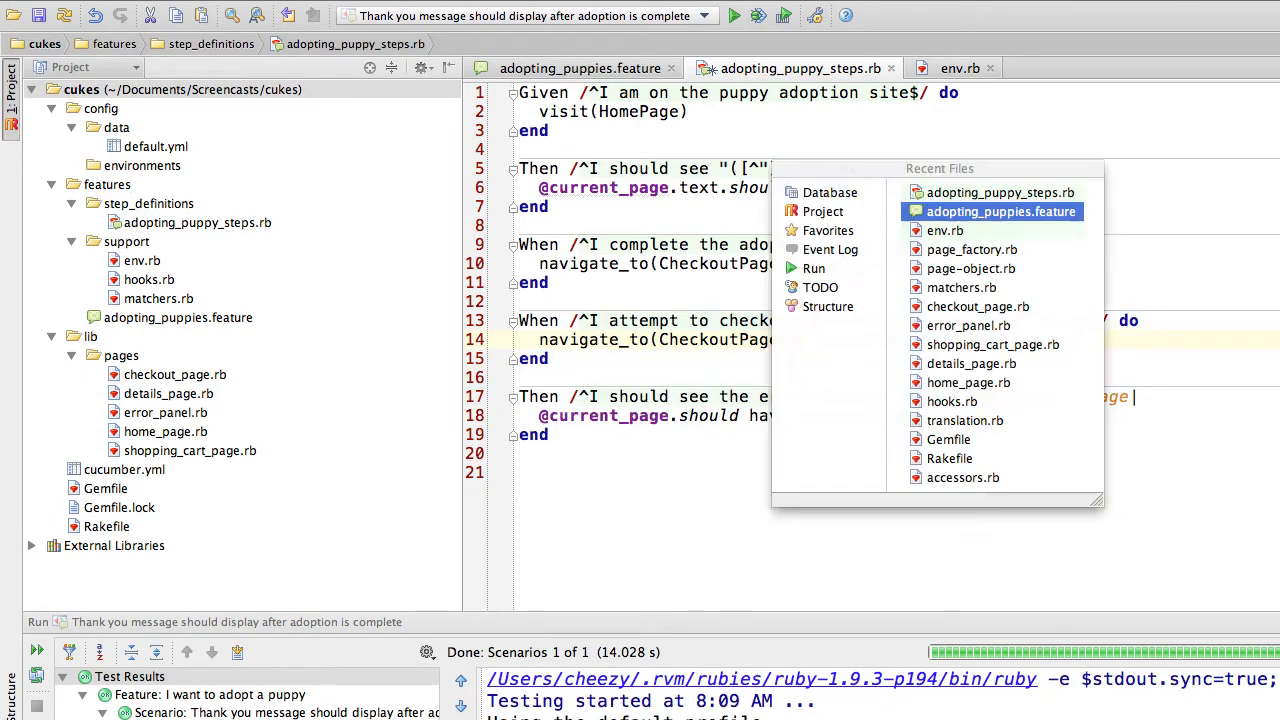
pyautogui.click(1000, 212)
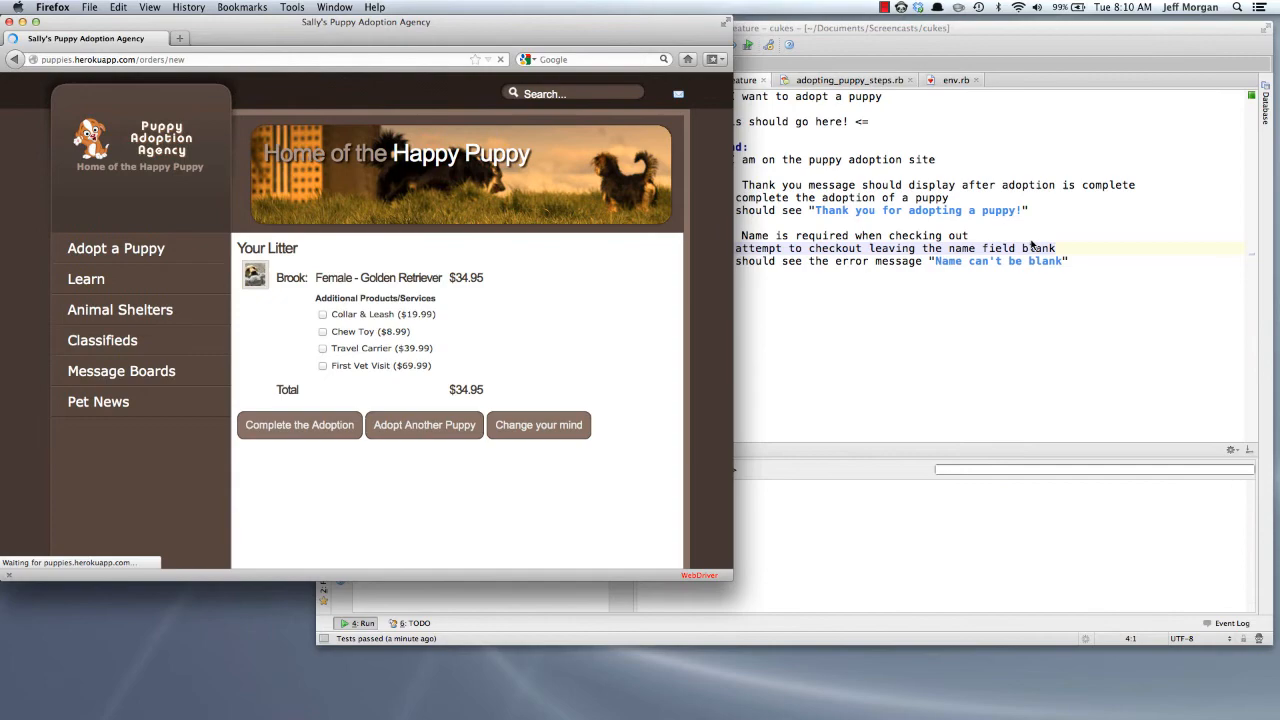
# - After the blank-name scenario passes in Firefox, return to RubyMine's step definitions tab
pyautogui.click(300, 424)
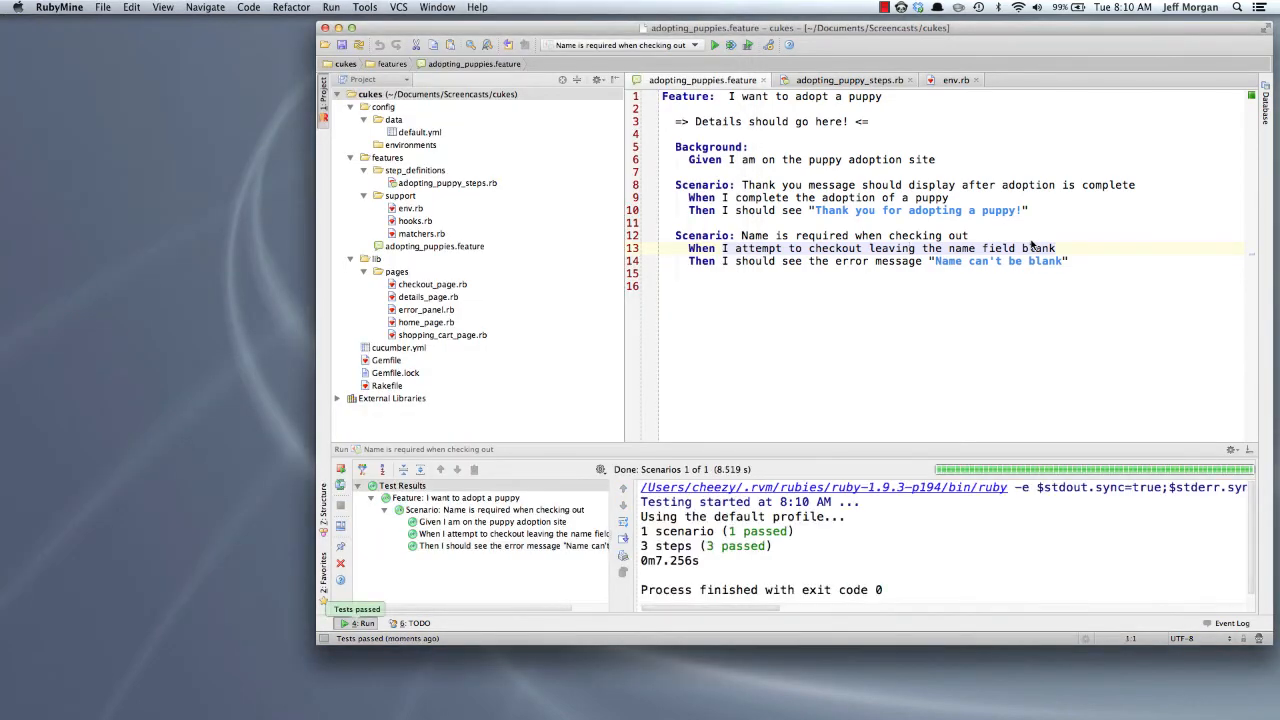
pyautogui.click(848, 80)
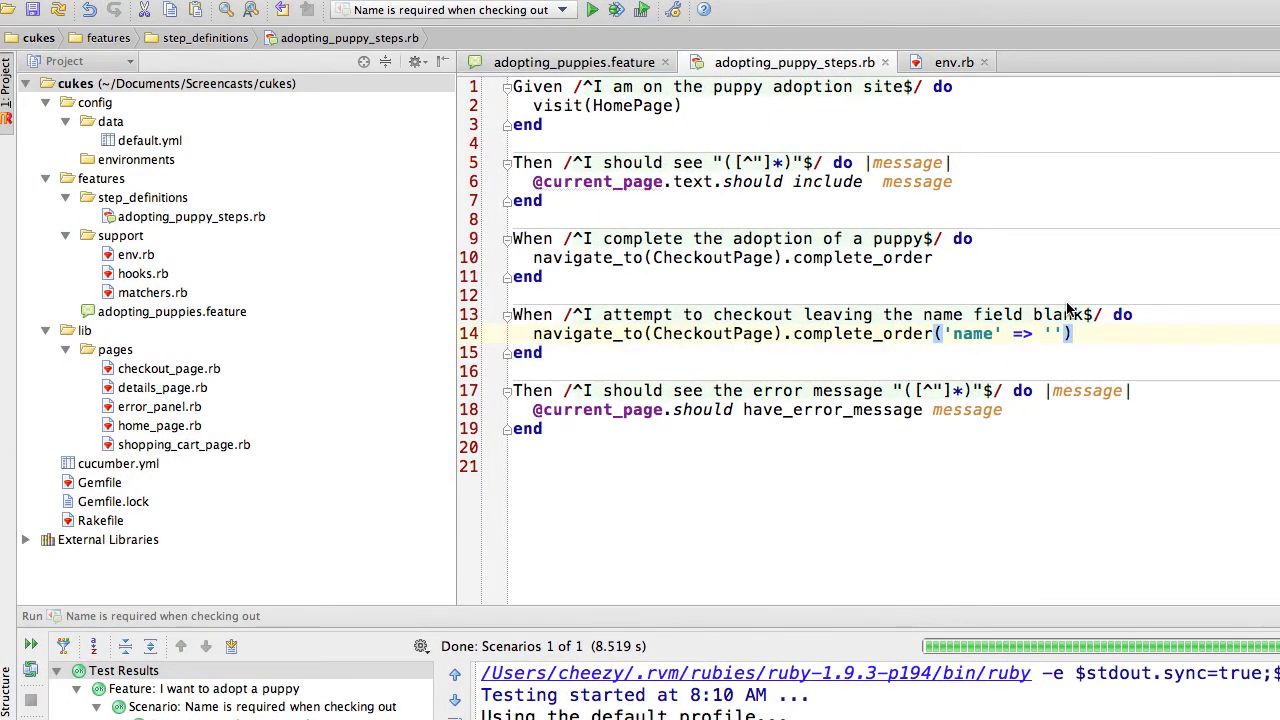
# - Draft a navigate_to(ShoppingCartPage) do |page| block calling page.select_dog_treat
pyautogui.press('enter')
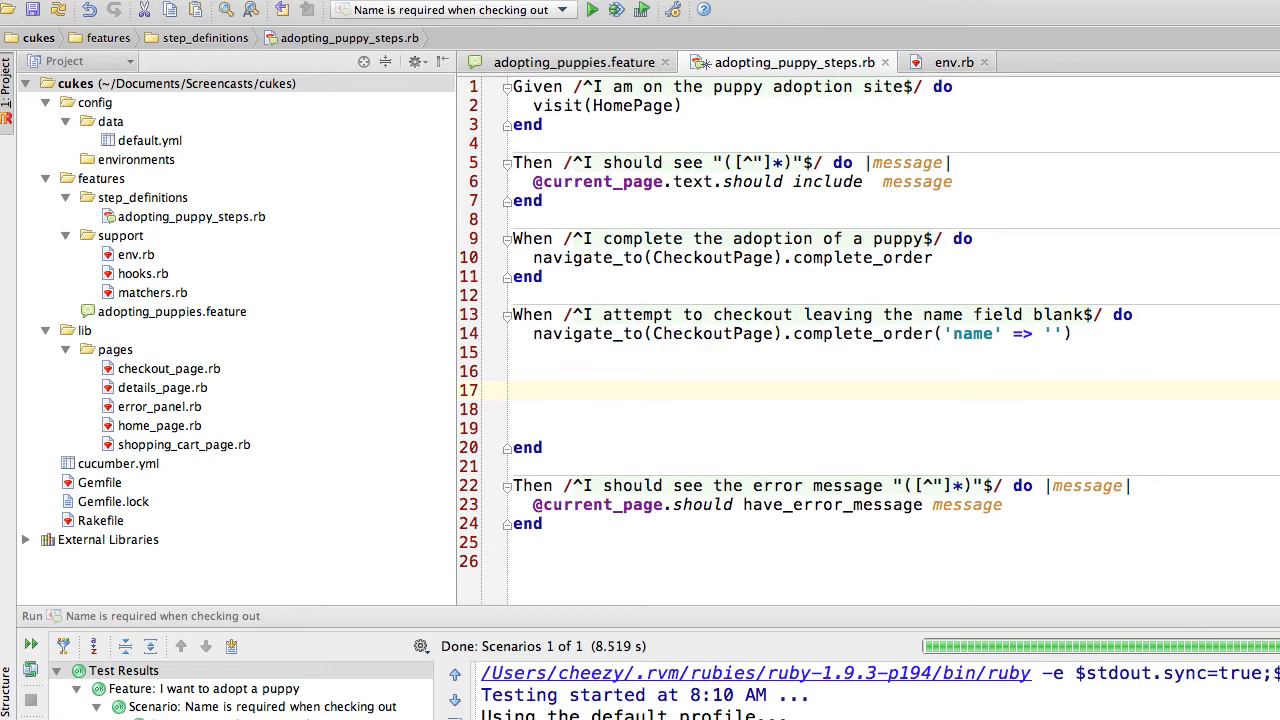
pyautogui.write('navigate_to(')
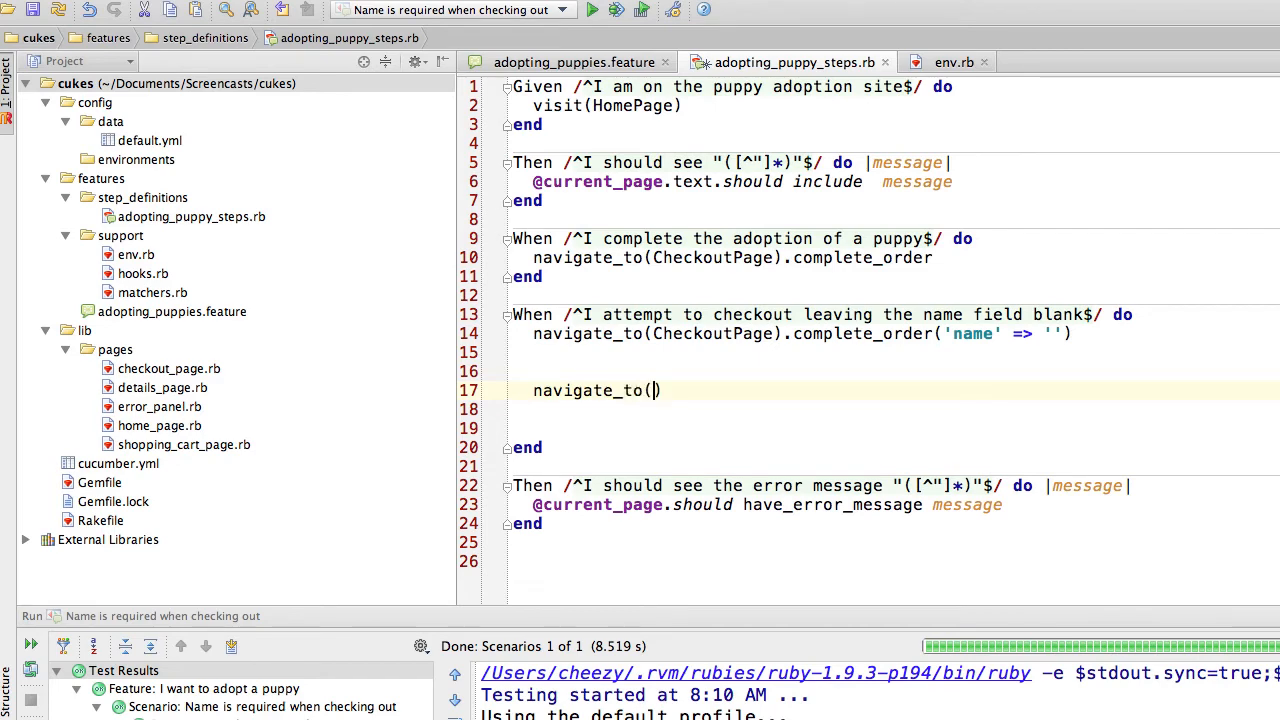
pyautogui.write('sho')
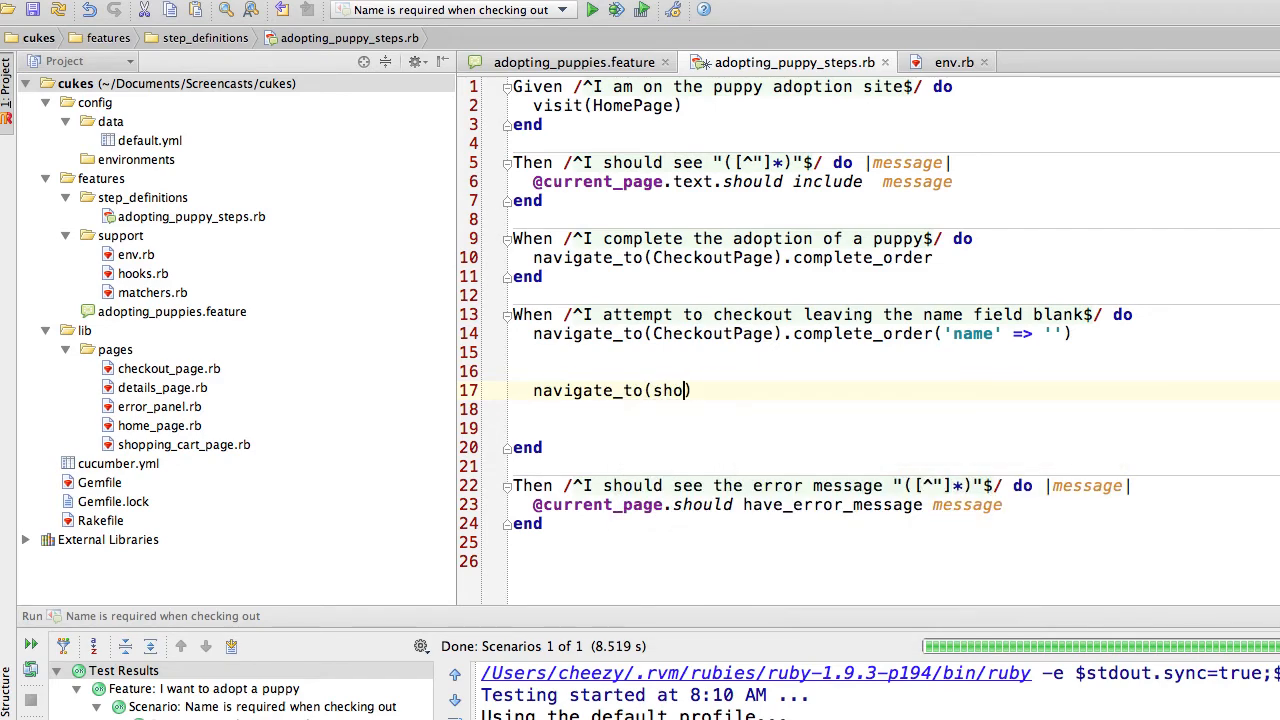
pyautogui.write('ShoppingCartPage')
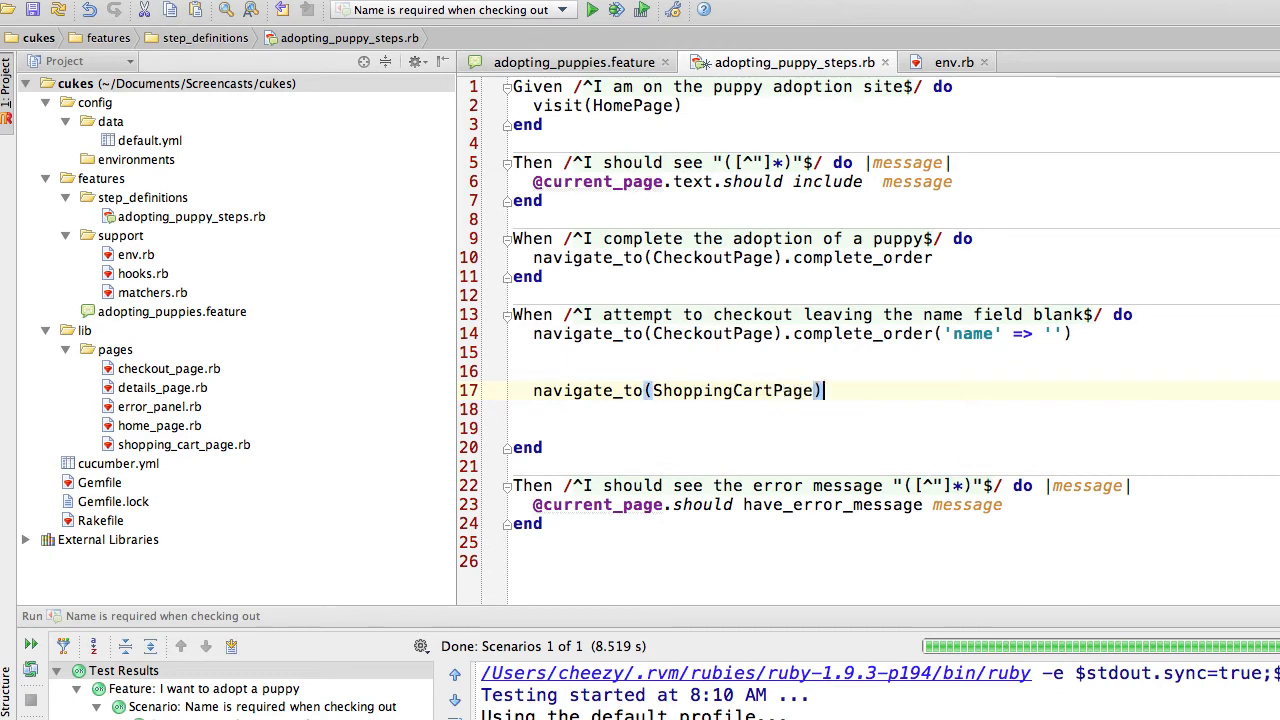
pyautogui.write('doo')
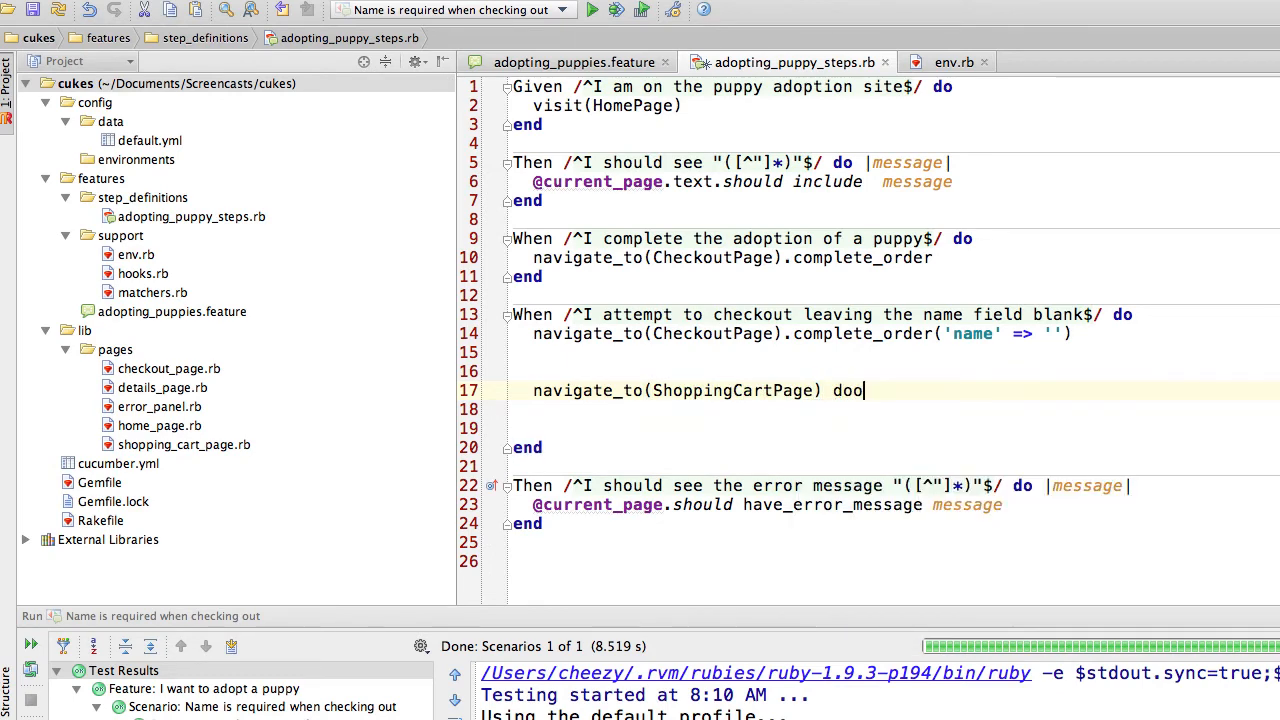
pyautogui.write('o')
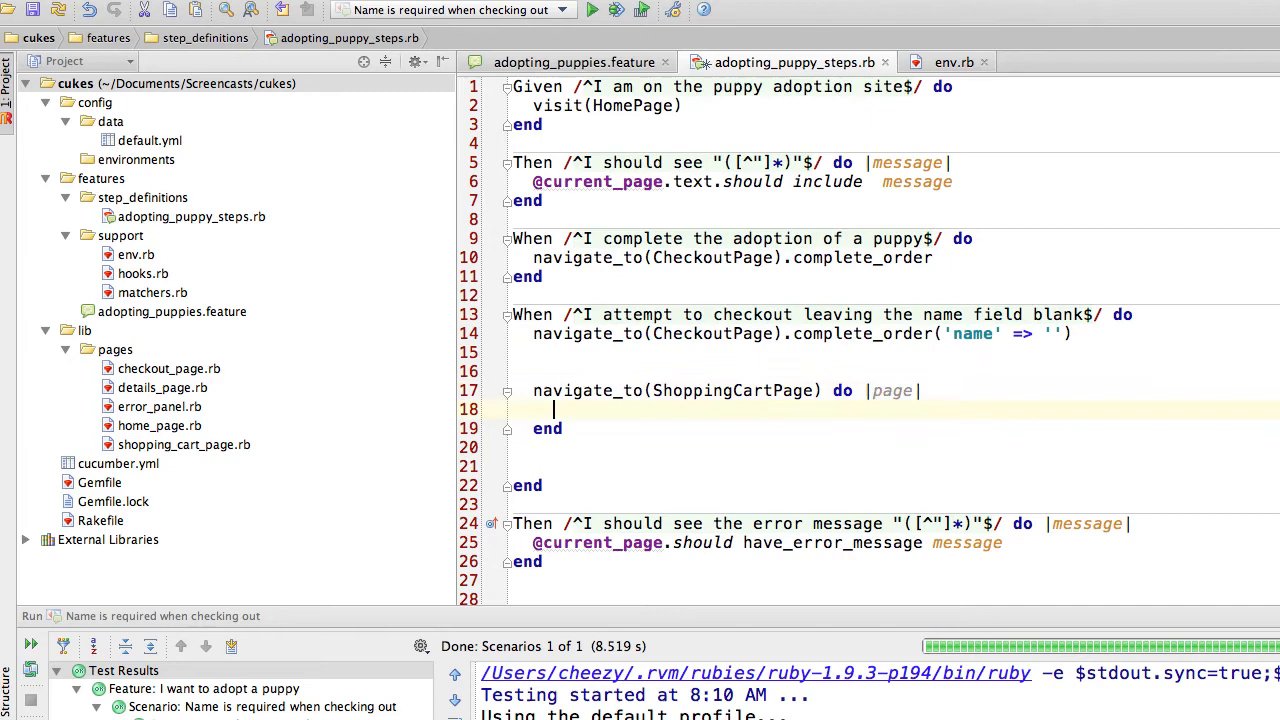
pyautogui.write('page.')
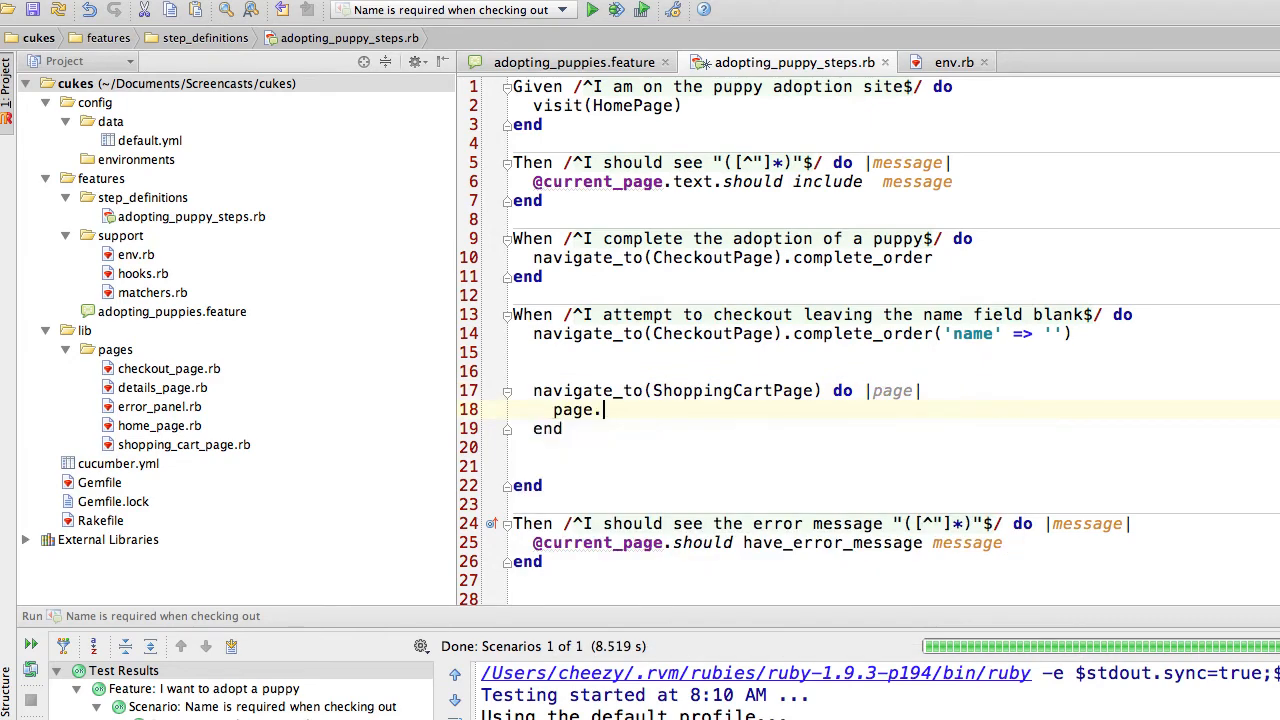
pyautogui.write('select_d')
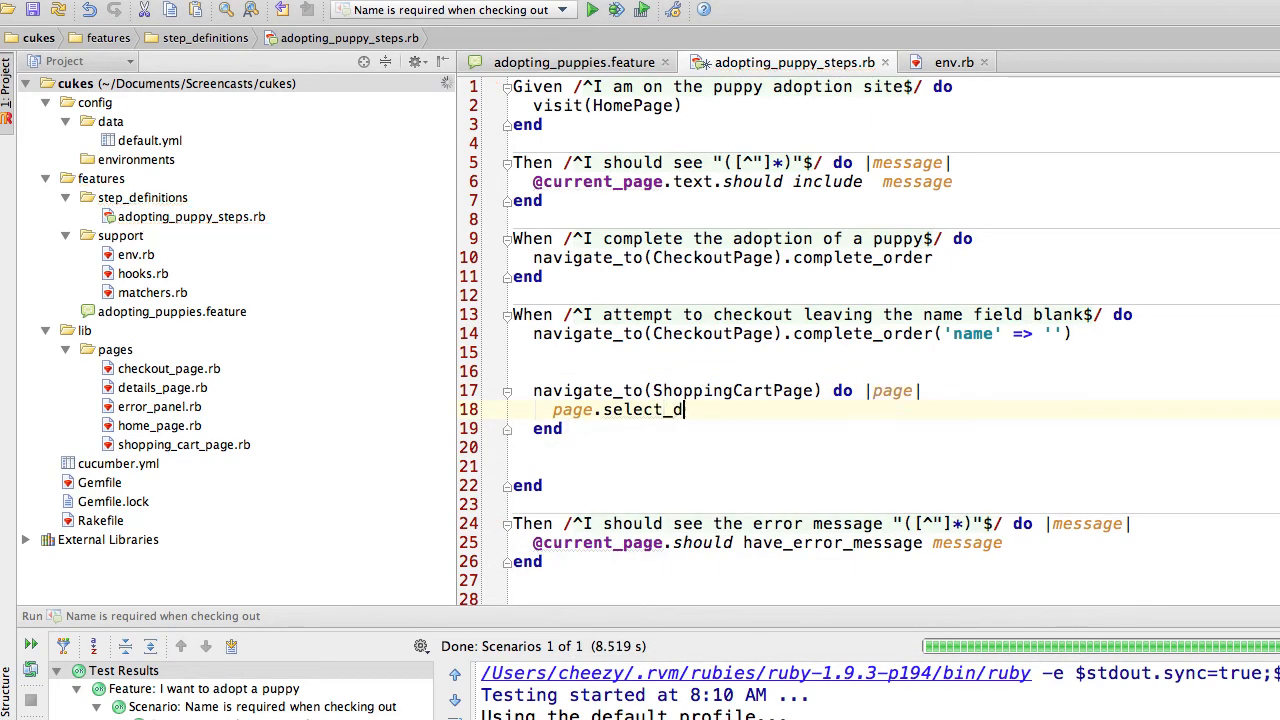
pyautogui.write('og_treat')
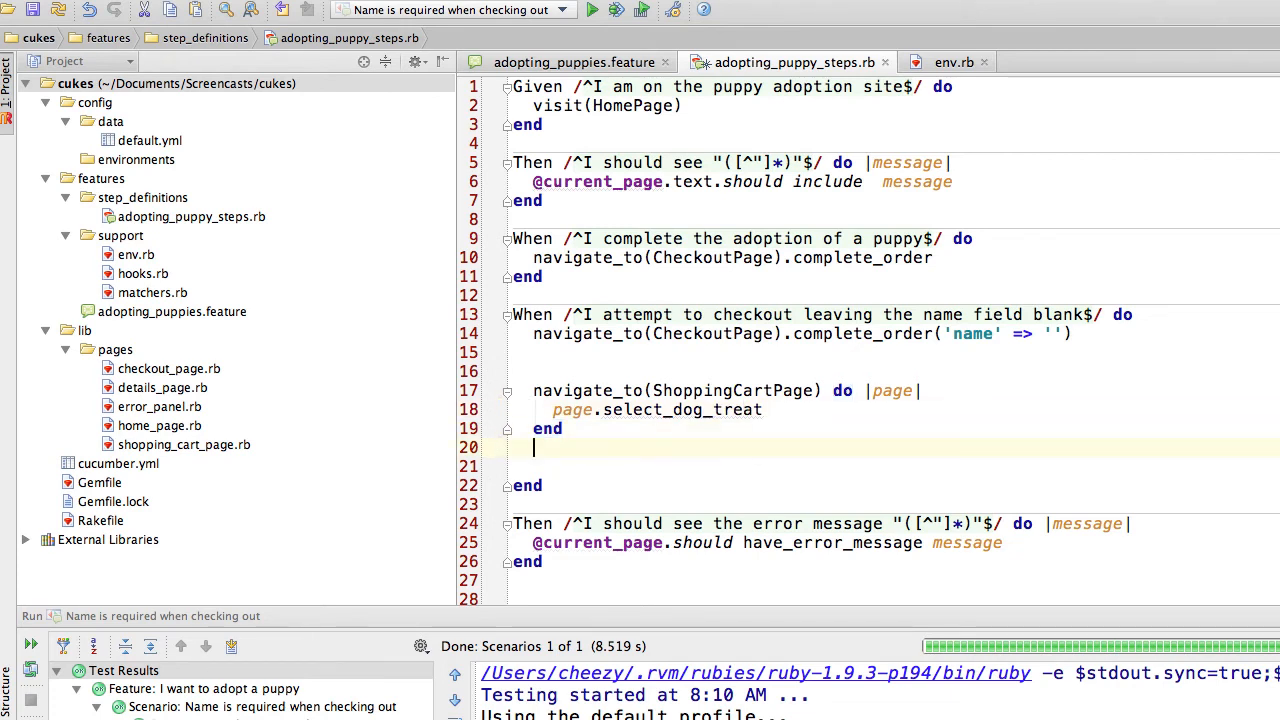
# - Follow the block with continue_navigation_to(CheckoutPage).complete_order
pyautogui.write('continue')
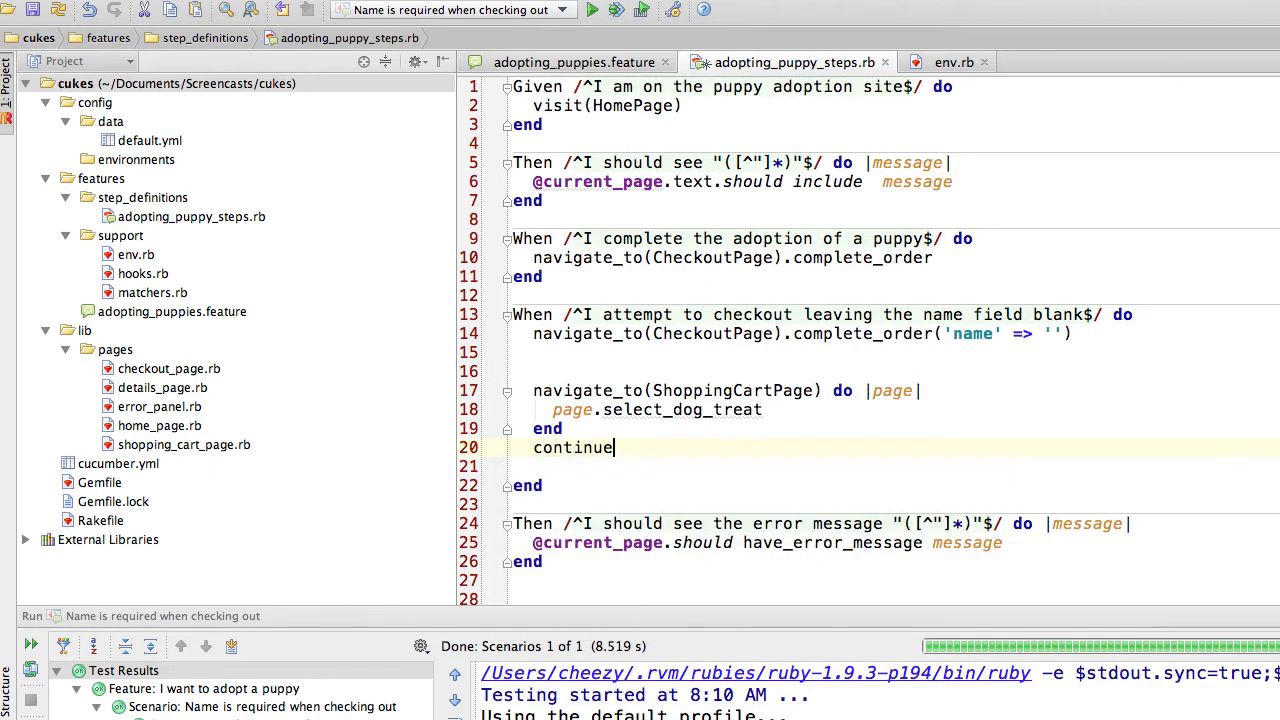
pyautogui.write('_navigation')
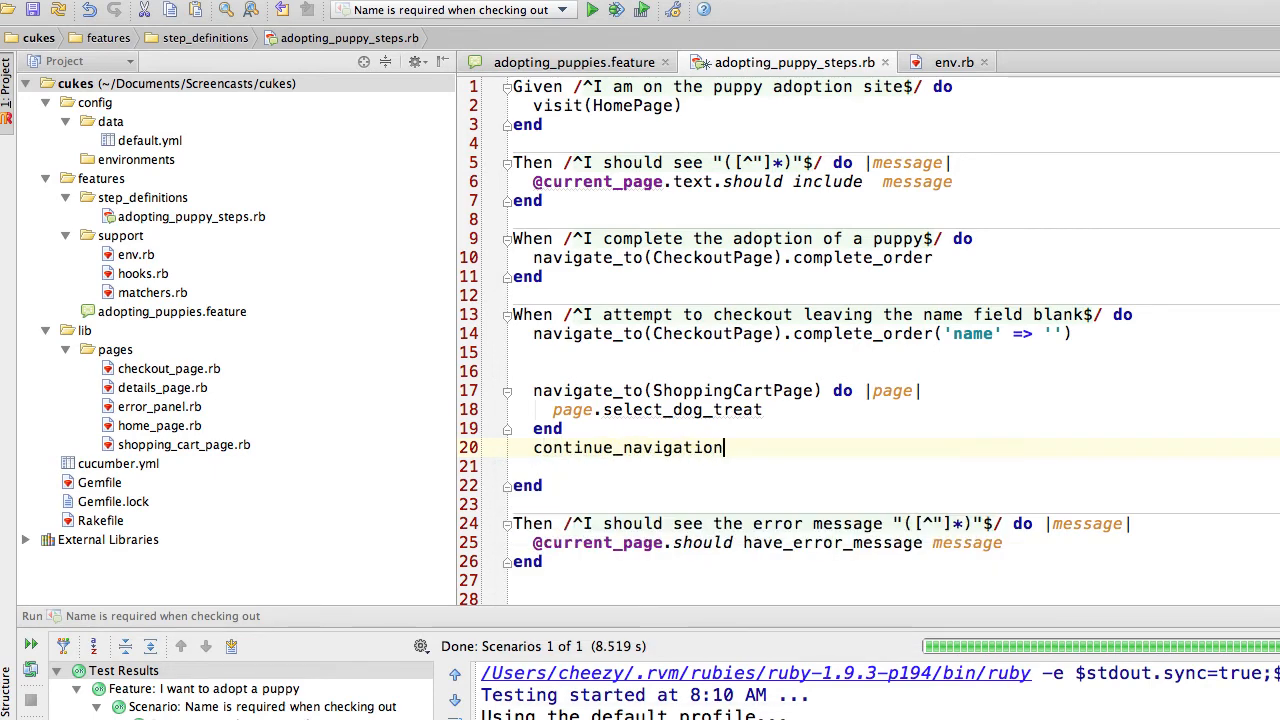
pyautogui.write('_to(Che')
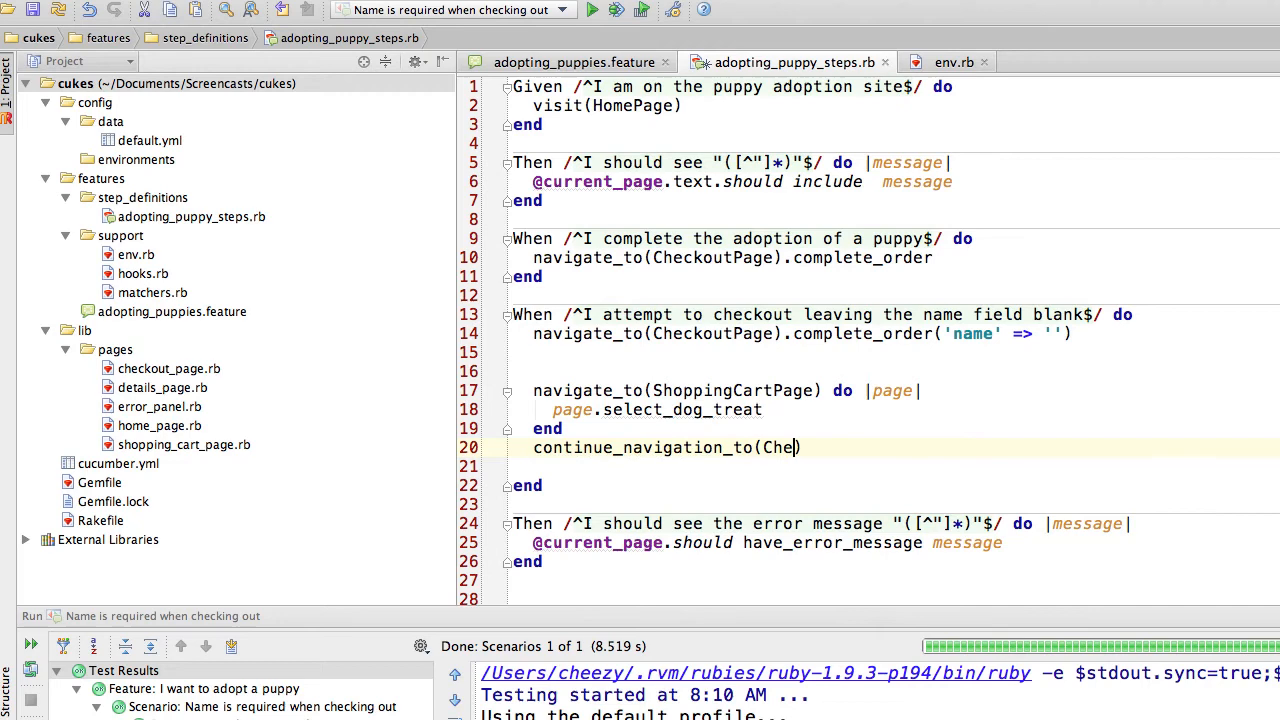
pyautogui.write('ckoutPage).co')
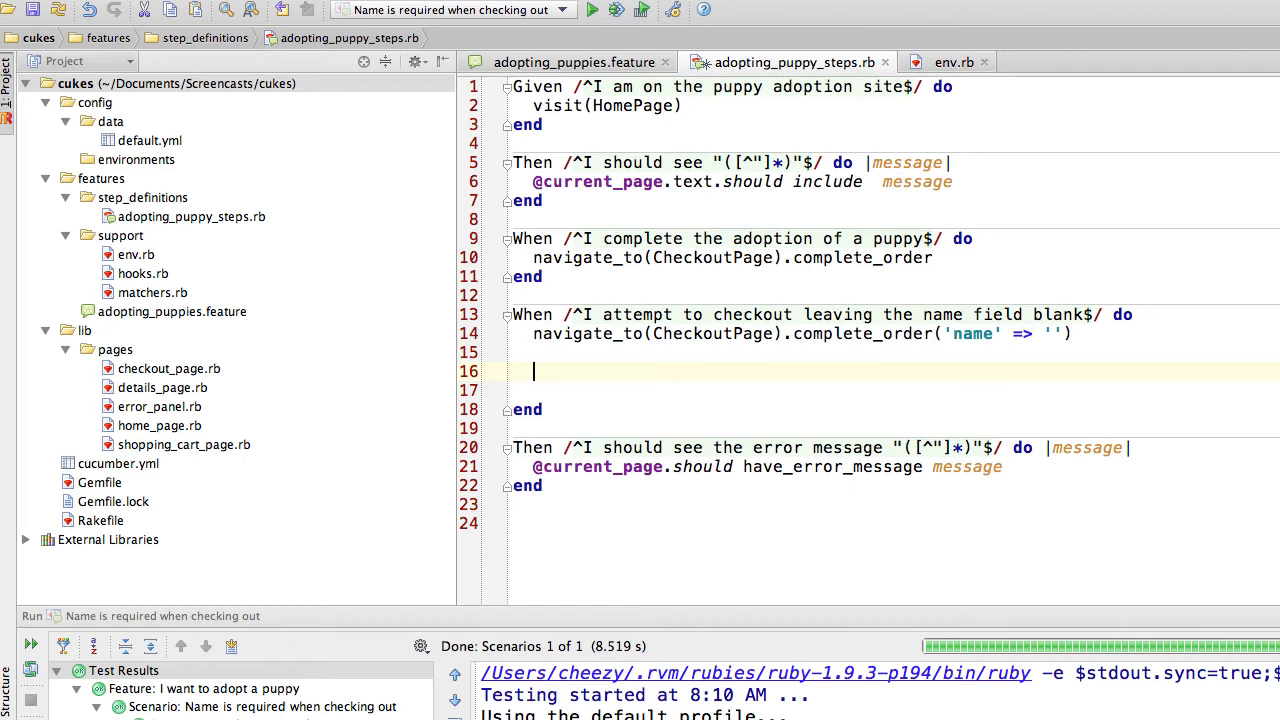
# - Draft an example navigate_to(CheckoutPage, :using => :some_other_route) line, then delete it again
pyautogui.write('navigate_to(Che')
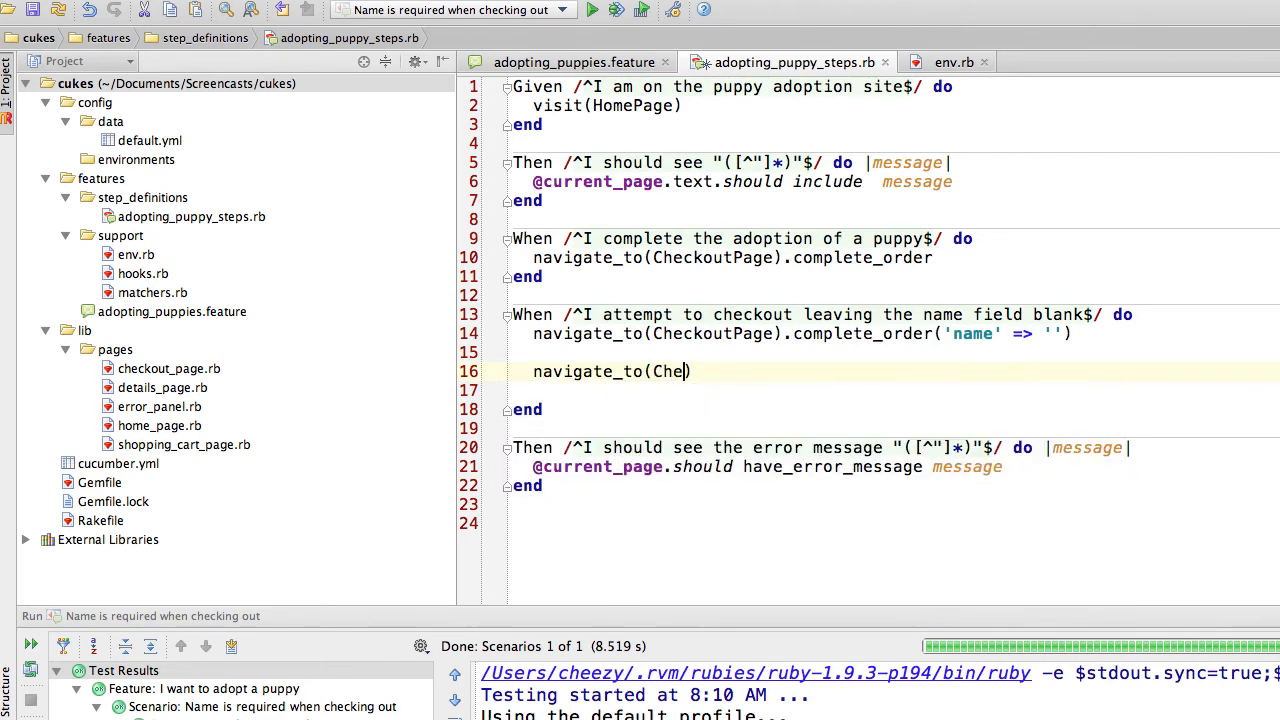
pyautogui.write('ckoutPage, :u')
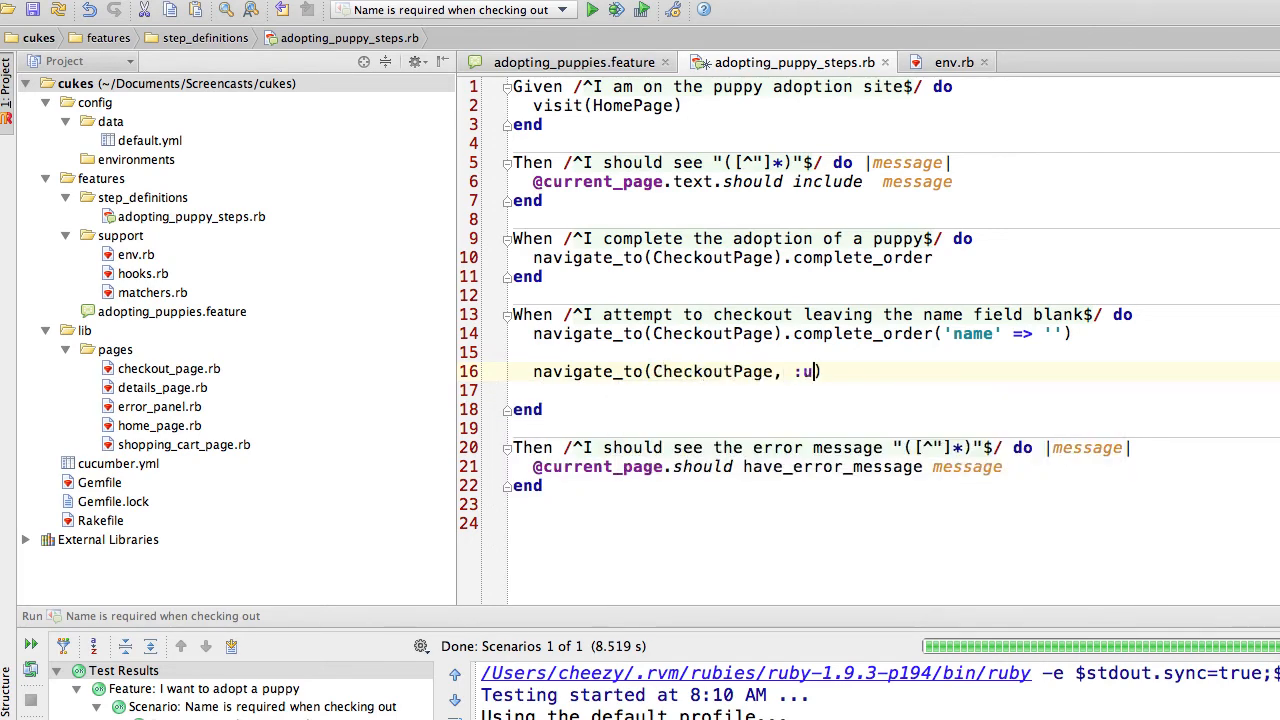
pyautogui.write('sing => :some_other_route')
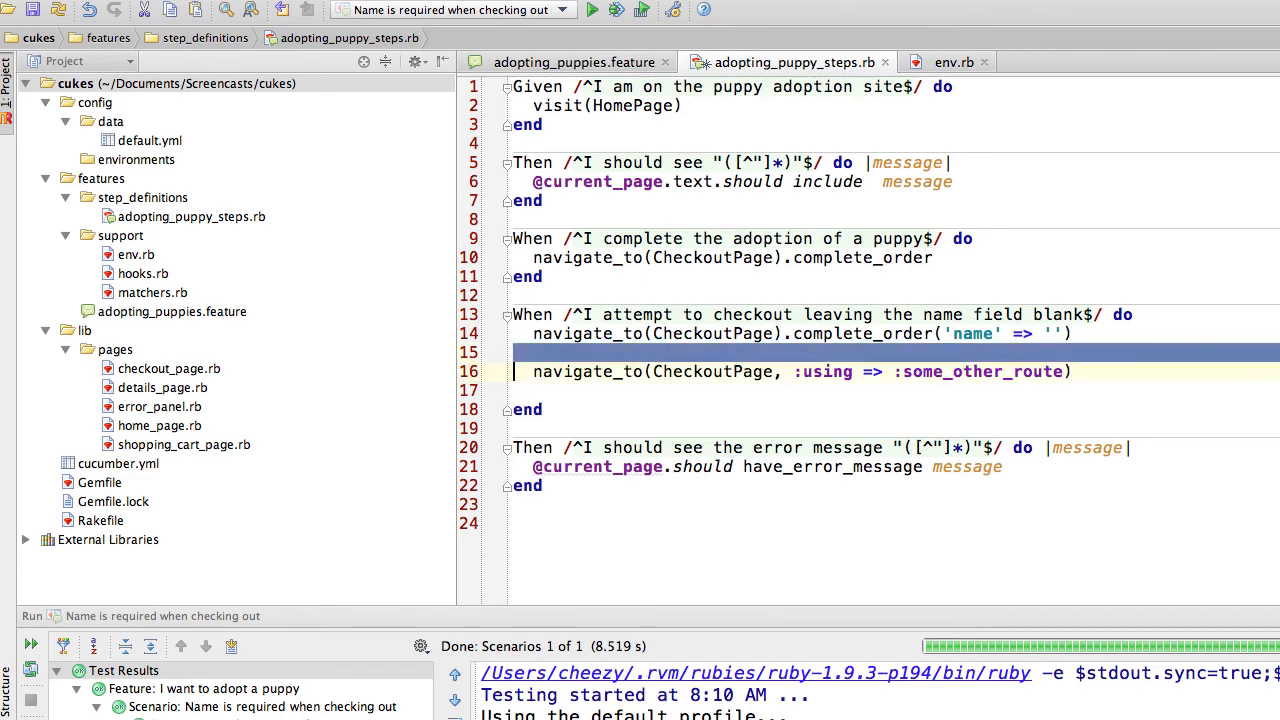
pyautogui.press('Delete')
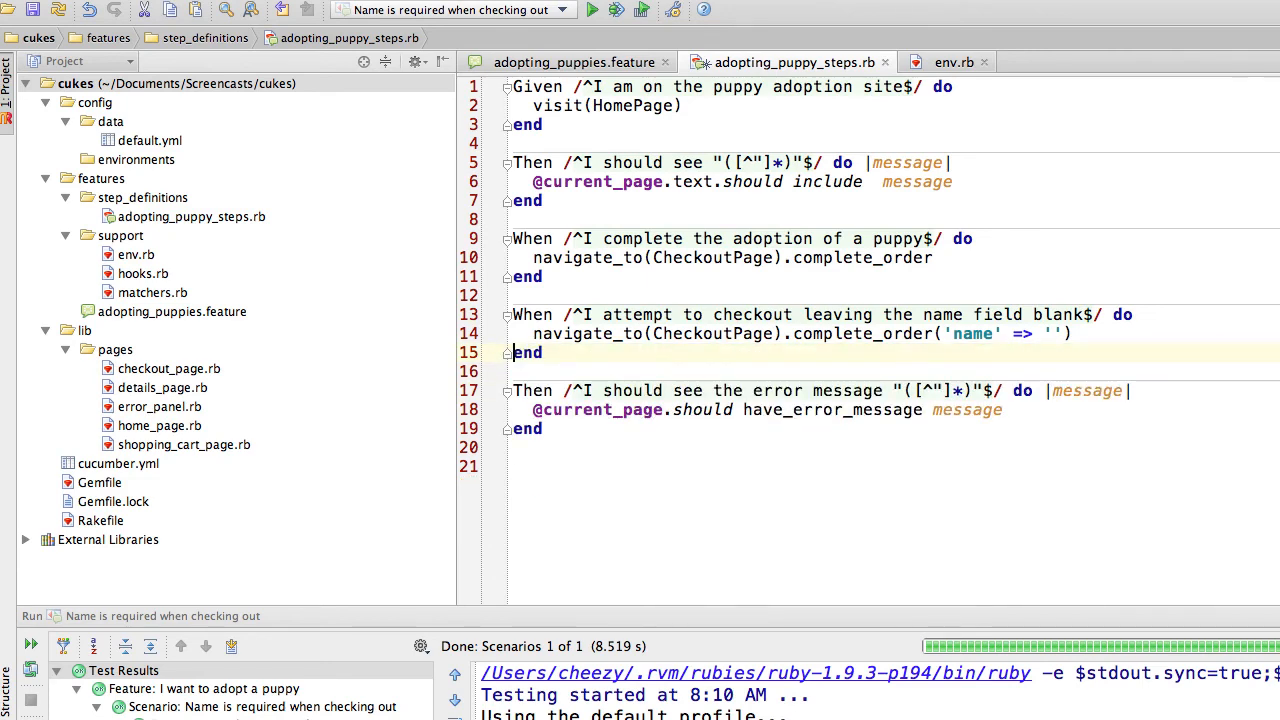